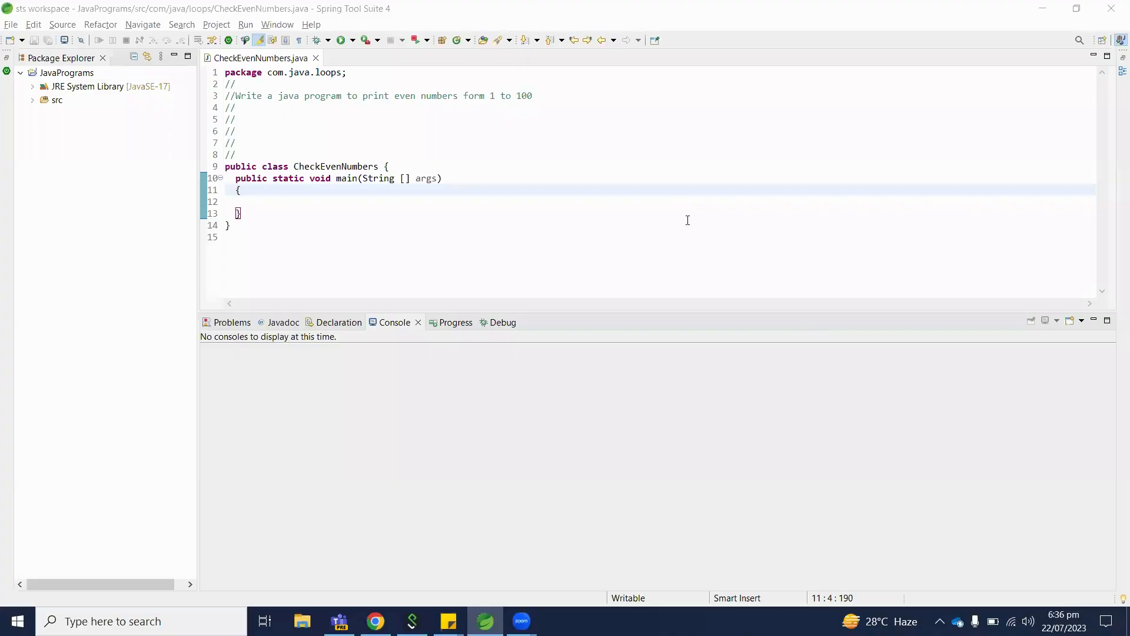
pyautogui.moveTo(665, 203)
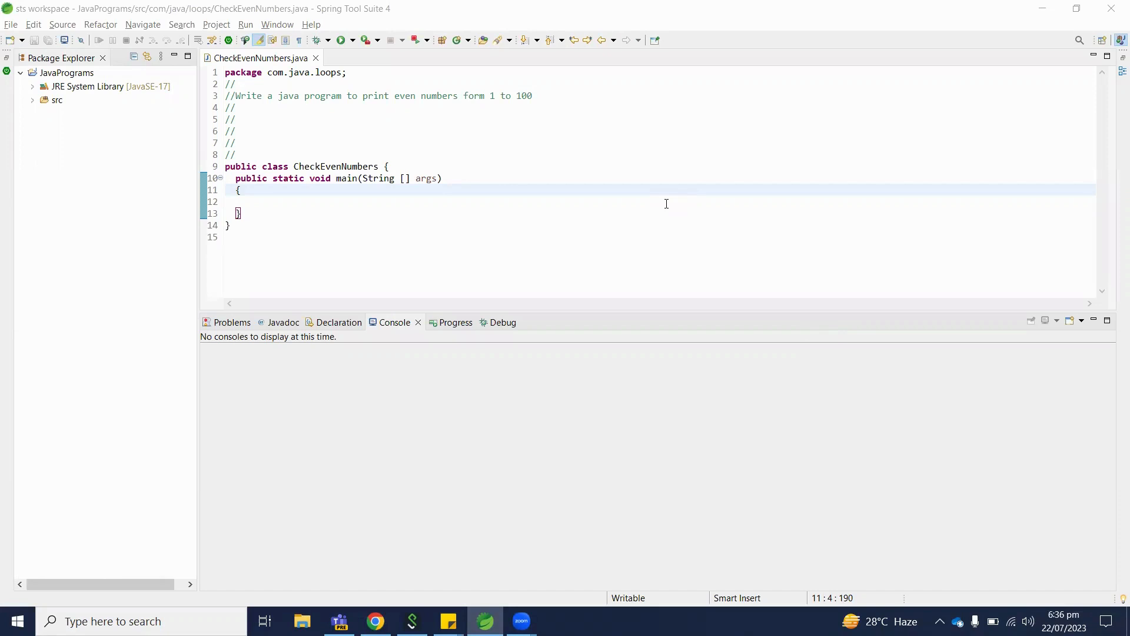
pyautogui.moveTo(509, 150)
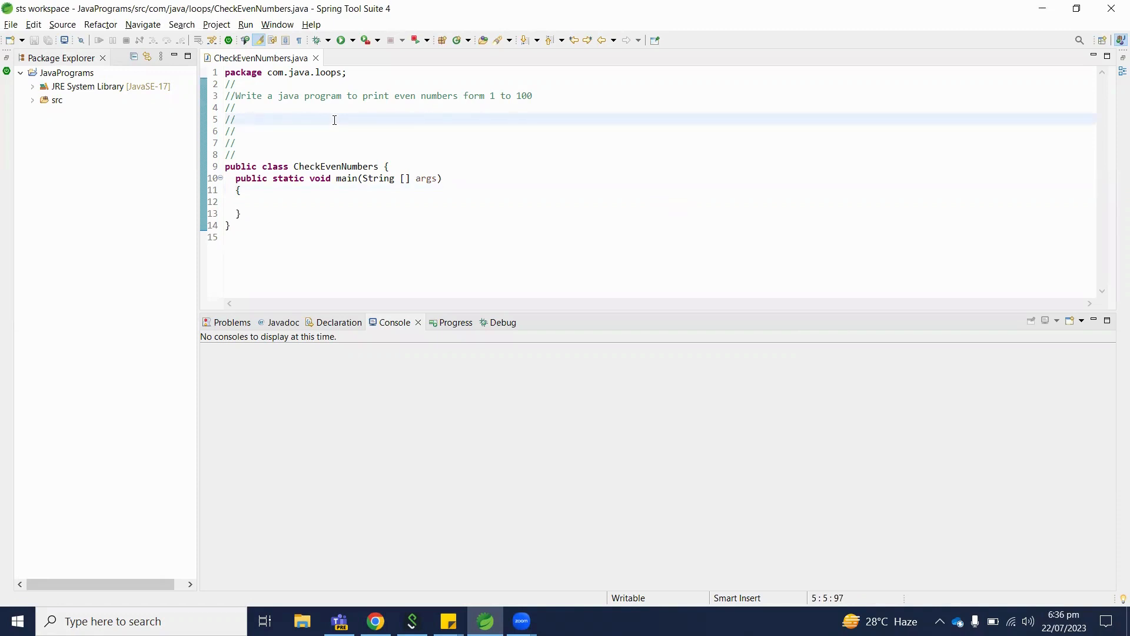
# Type the comment 'logic to check even numbers' on line 5.
pyautogui.write('logi')
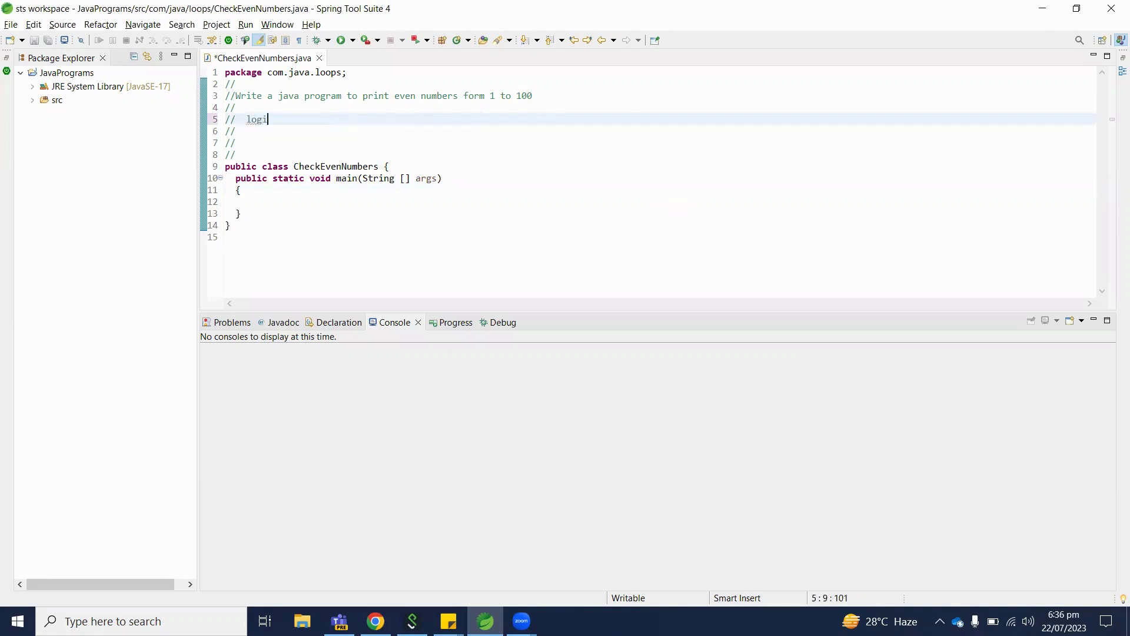
pyautogui.write('c')
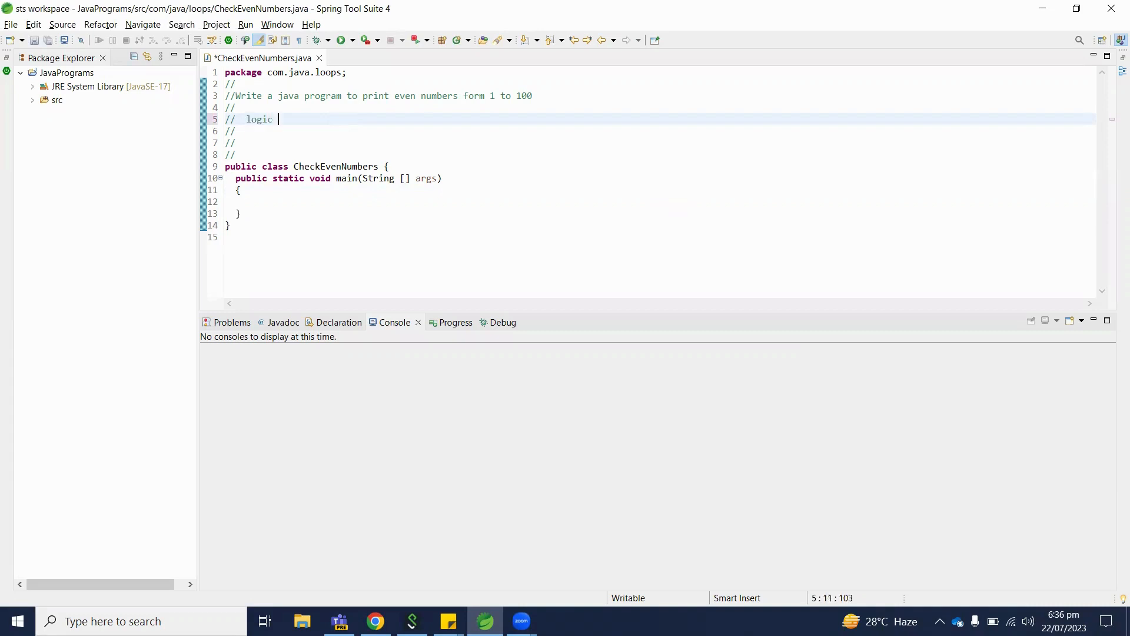
pyautogui.write('to check')
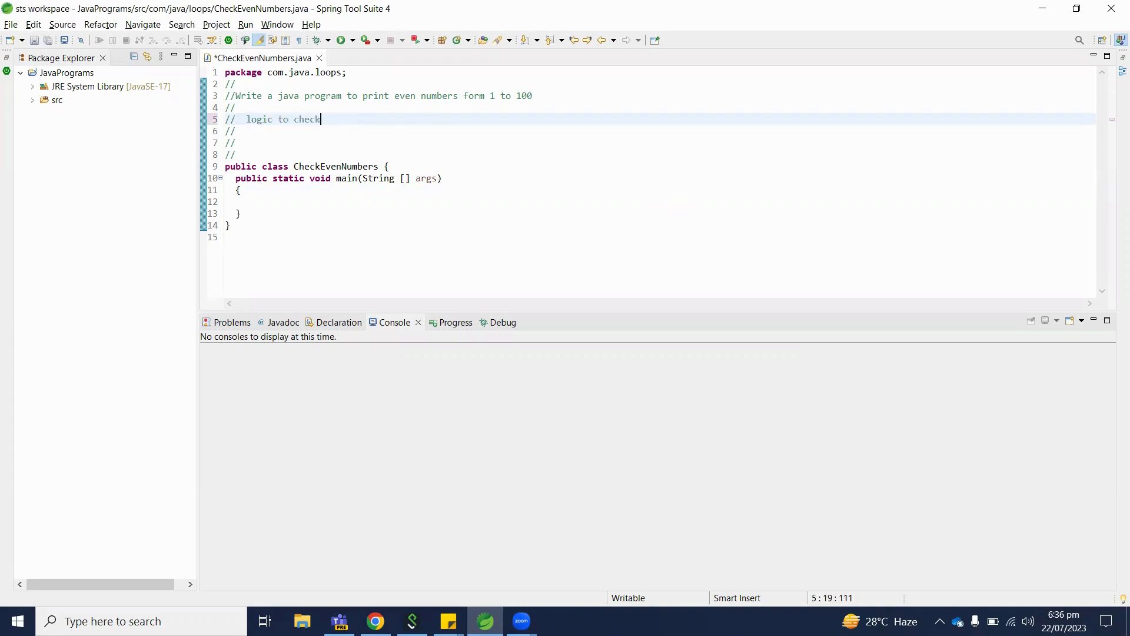
pyautogui.write('even numbe')
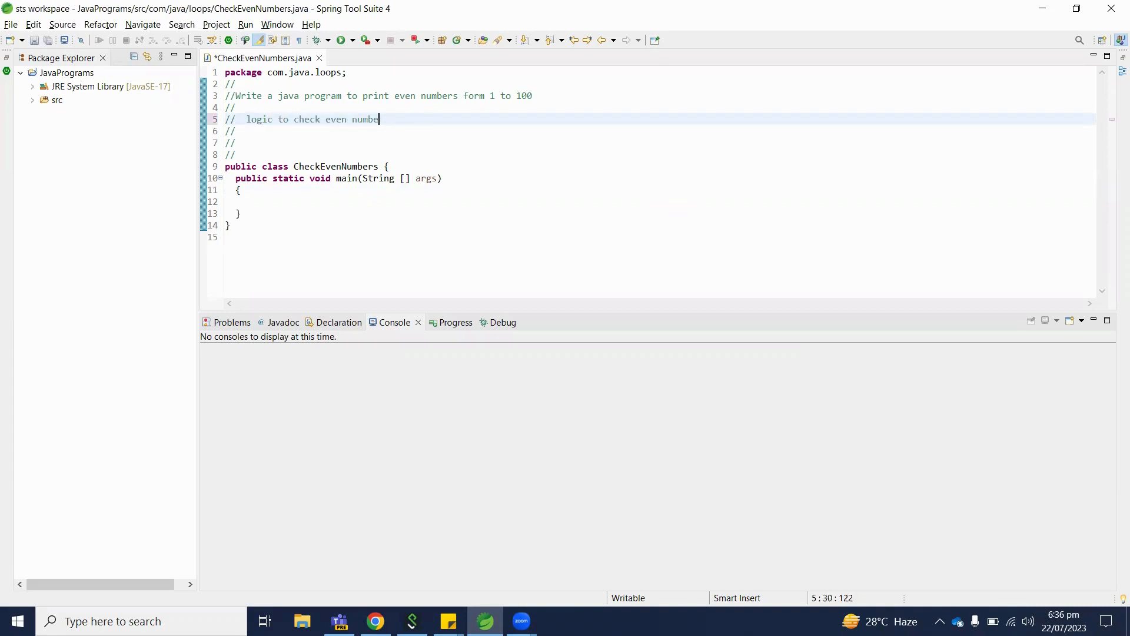
pyautogui.write('rs')
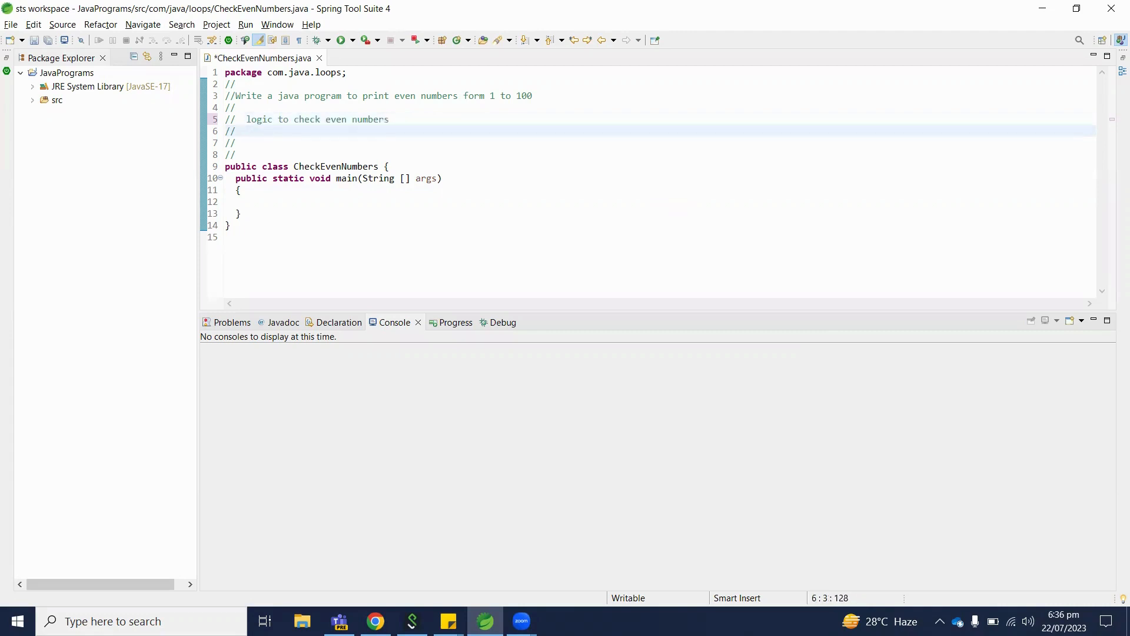
# Type the comment 'if number % 2 is equal to 0, number is even' on line 6.
pyautogui.write('if number %')
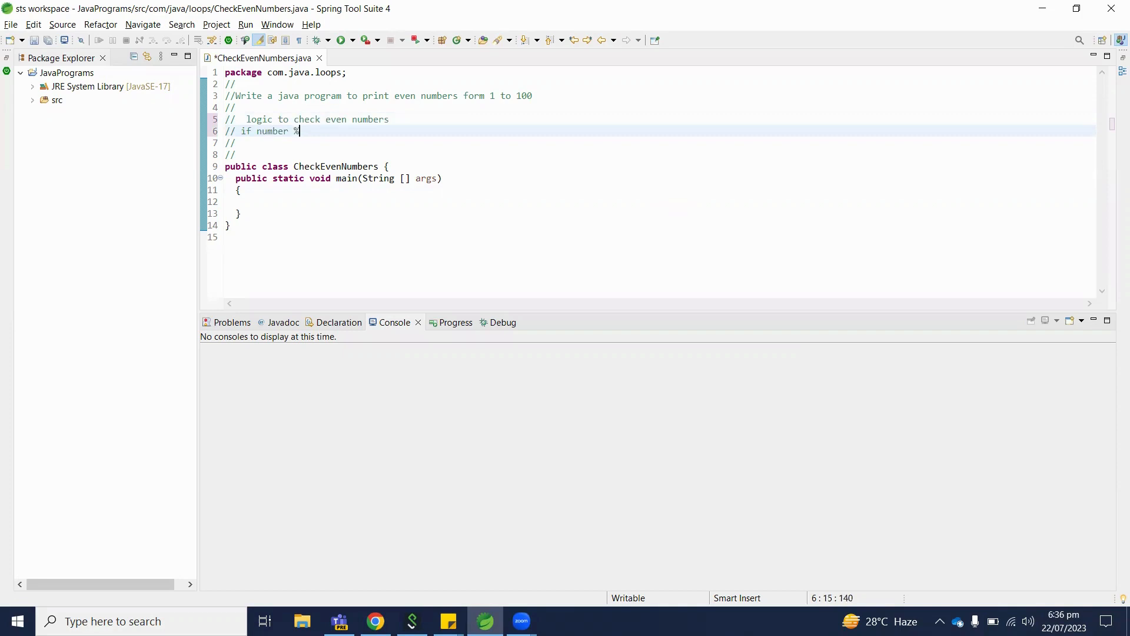
pyautogui.write('2 is e')
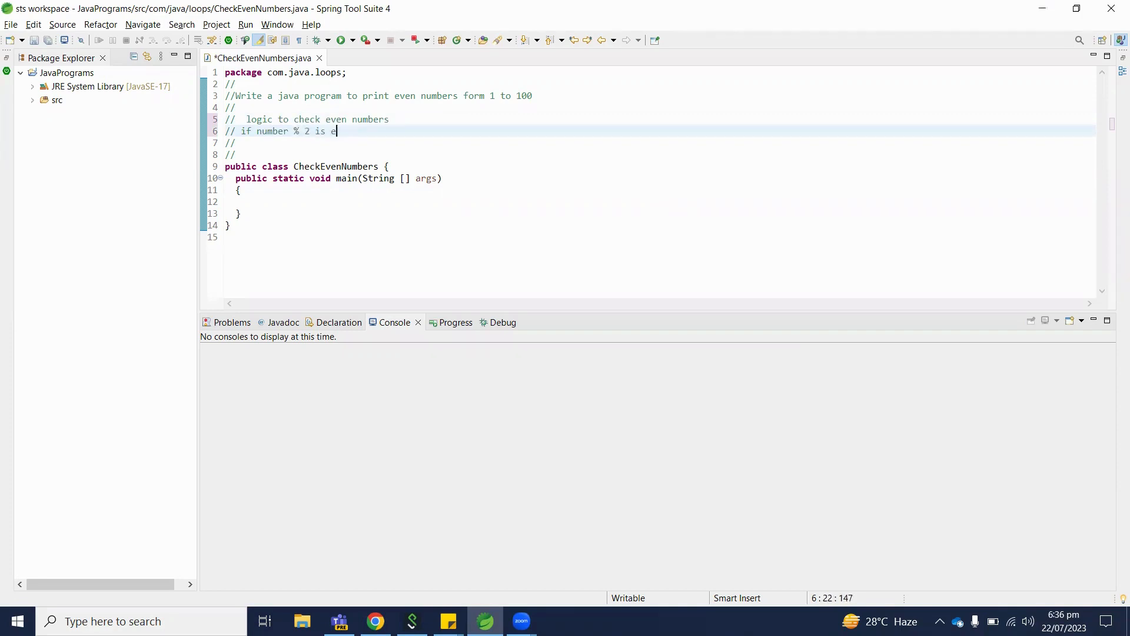
pyautogui.write('qual to 0 ,')
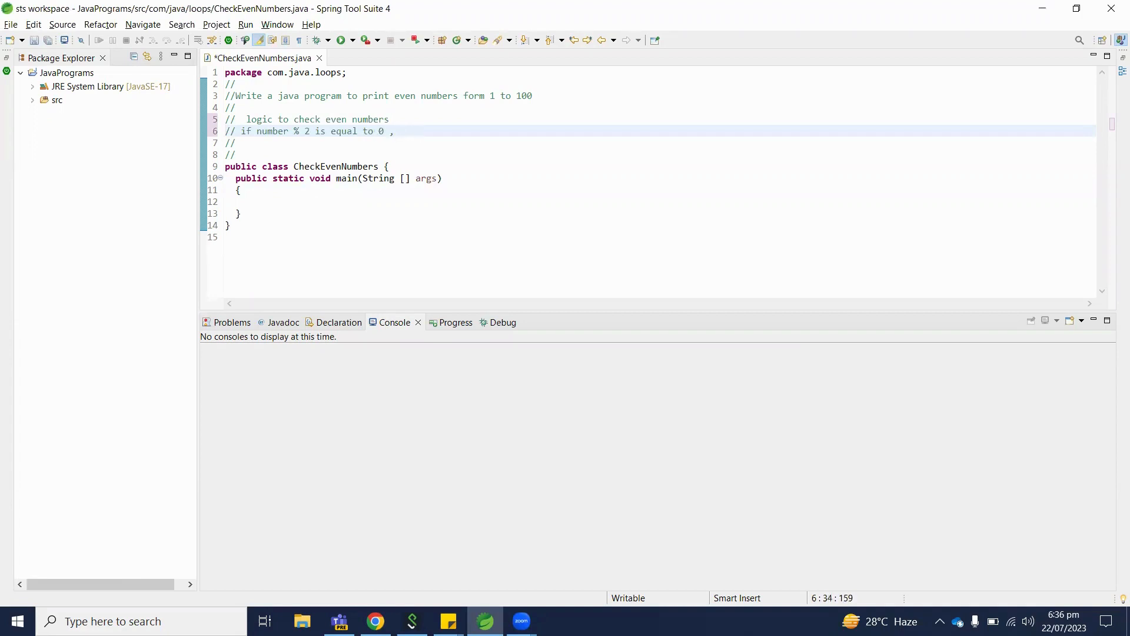
pyautogui.write('number is')
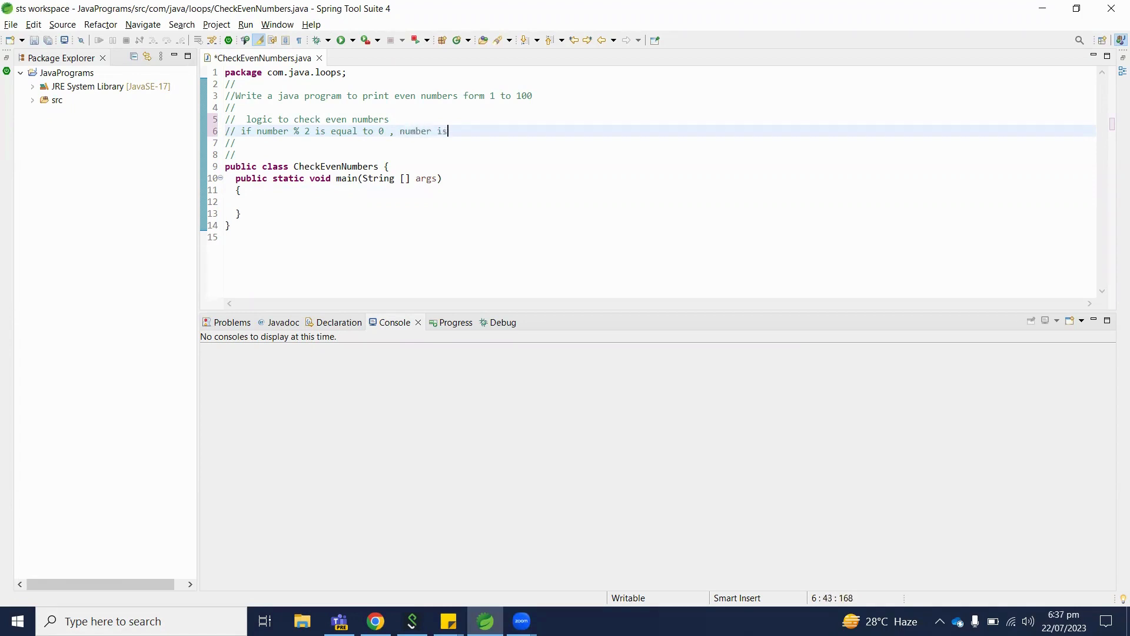
pyautogui.write('even')
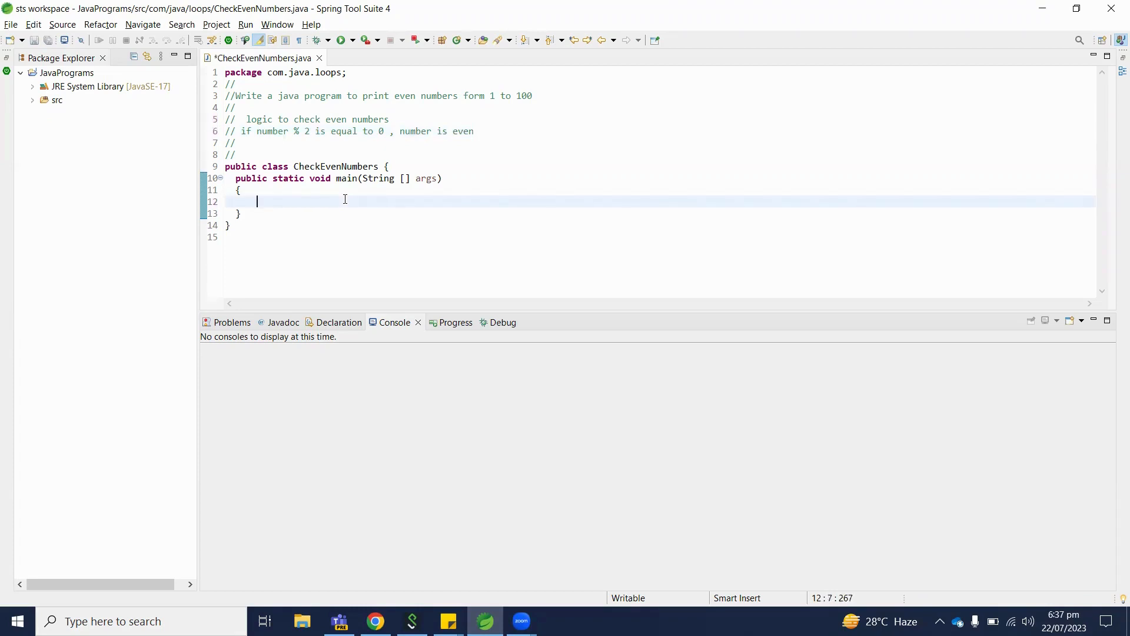
# Declare int num = 100; in main and begin the next statement with 'Syst'.
pyautogui.write('int')
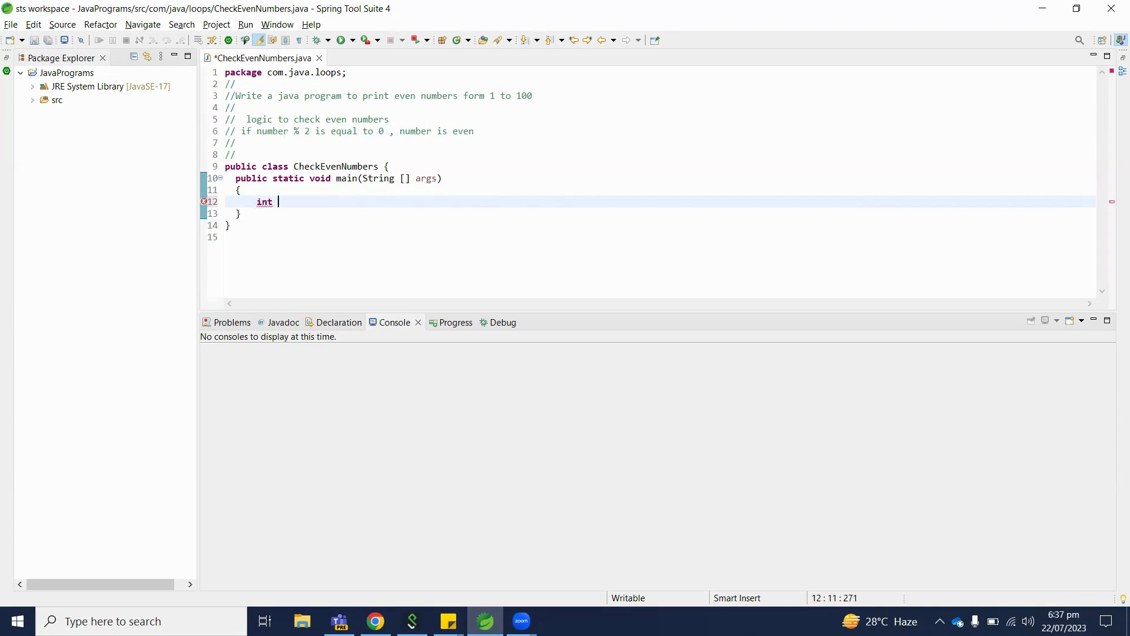
pyautogui.write('num')
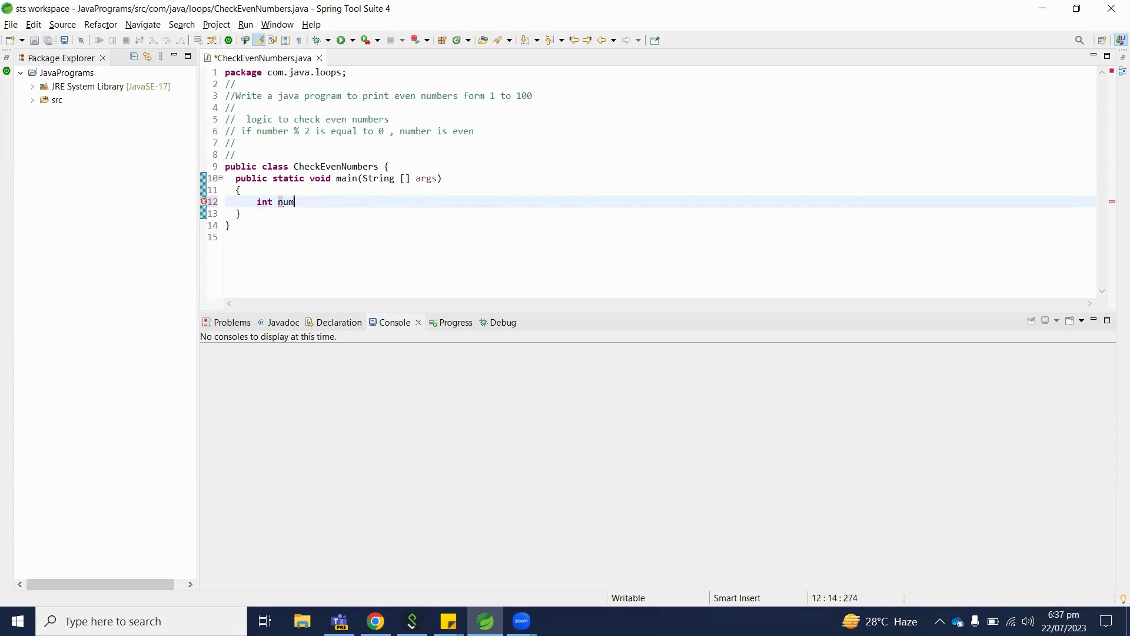
pyautogui.press('BackSpace')
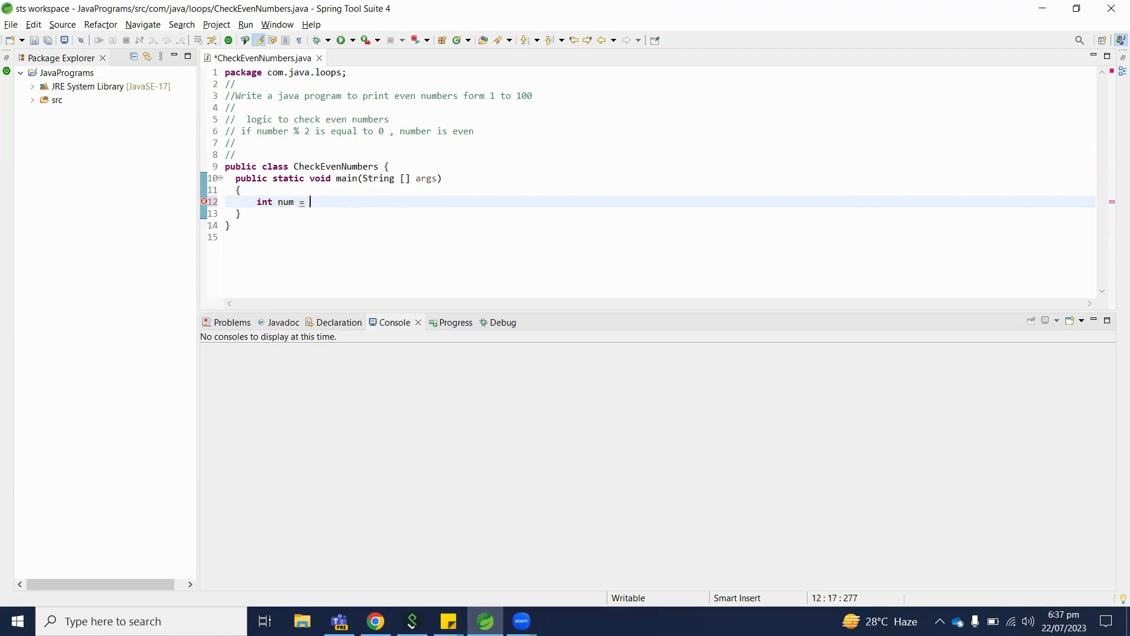
pyautogui.write('100;')
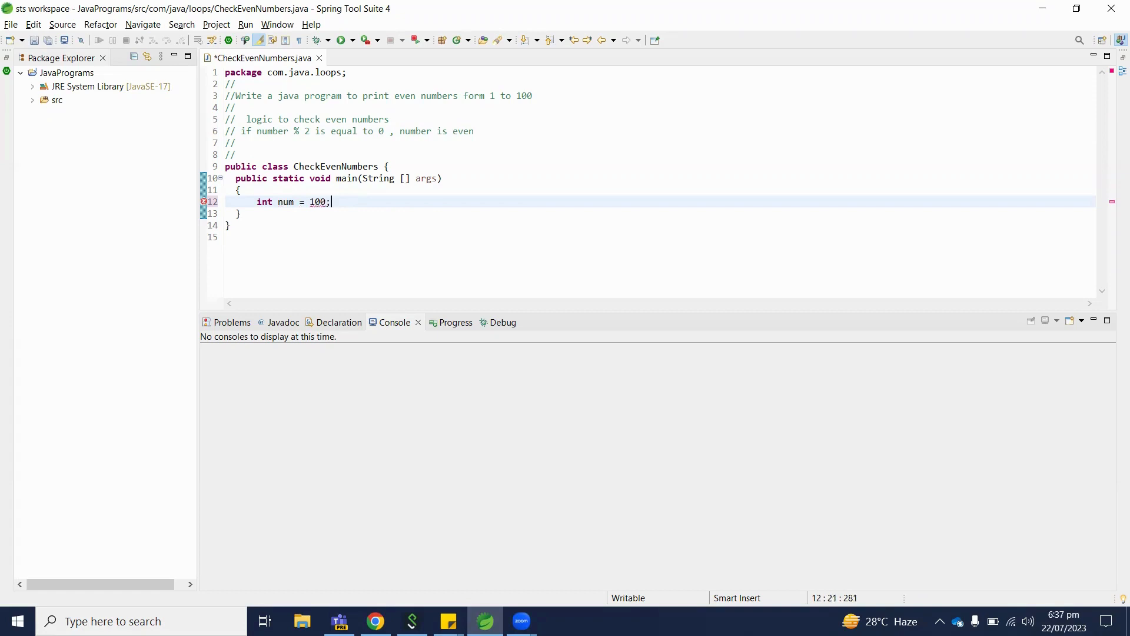
pyautogui.write('Syst')
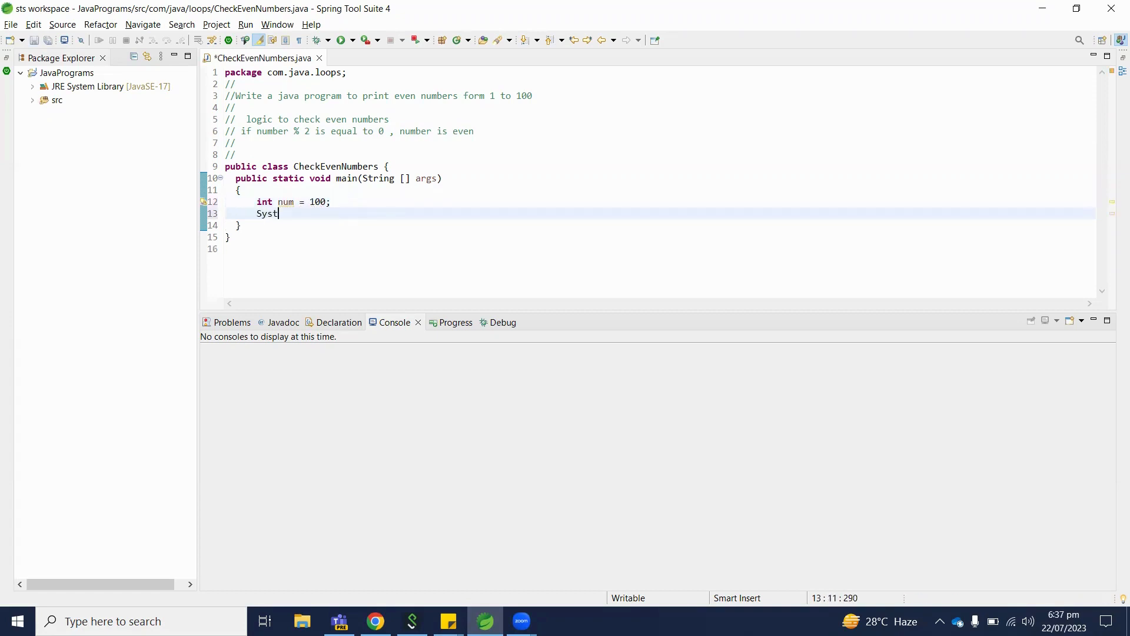
# Complete System.out.print("The list of even numbers from 1 to "+num); after the declaration.
pyautogui.write('em.out')
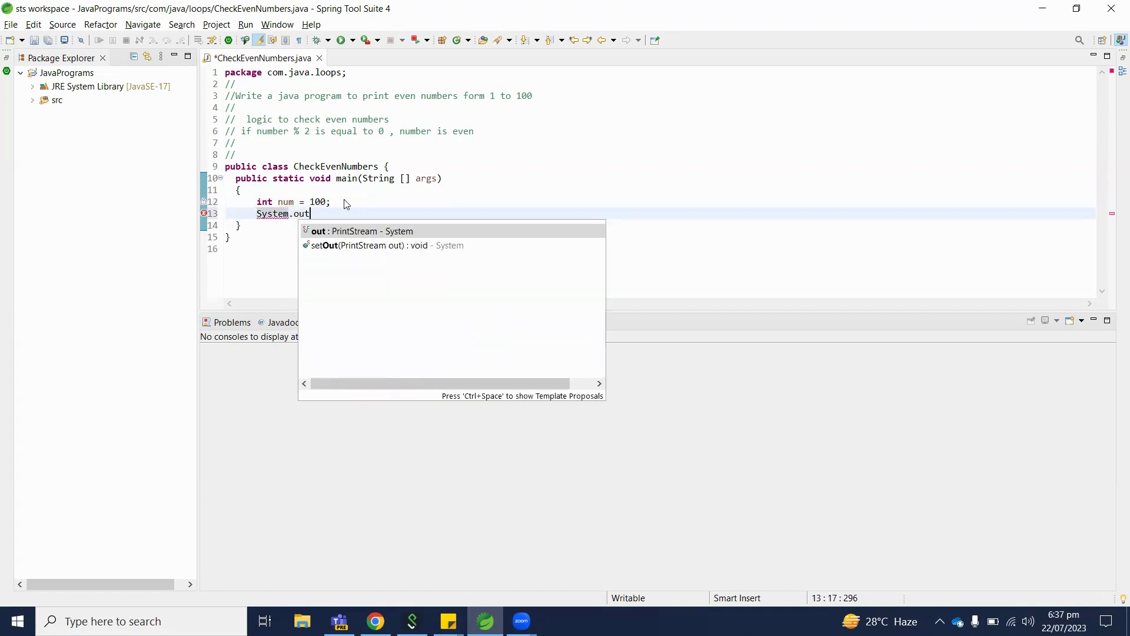
pyautogui.write('.print("E);t')
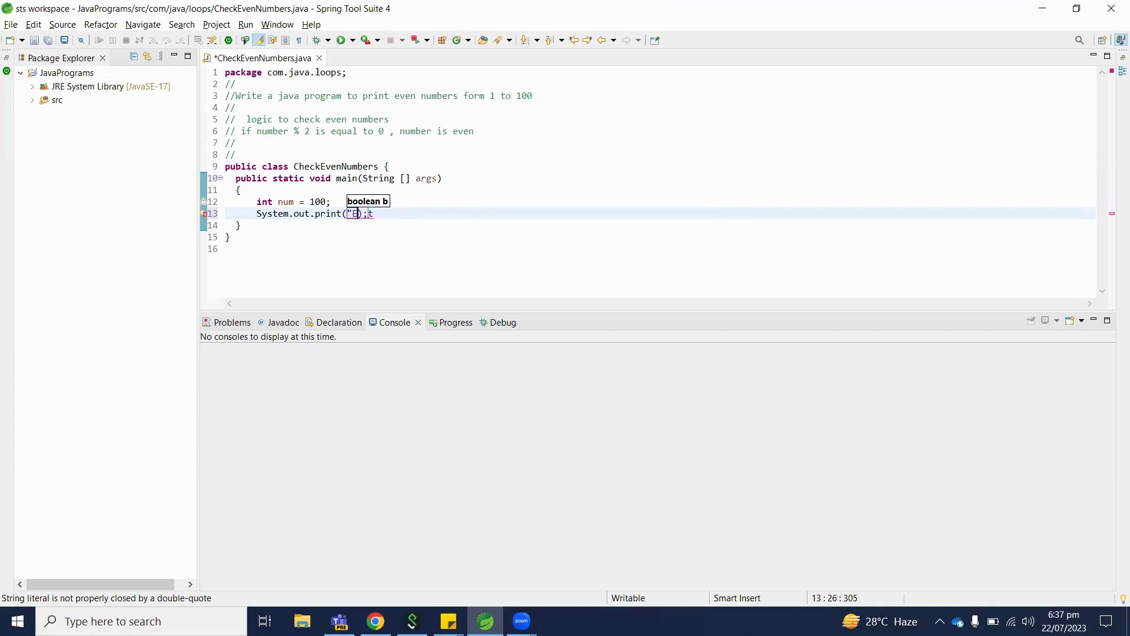
pyautogui.write('he list')
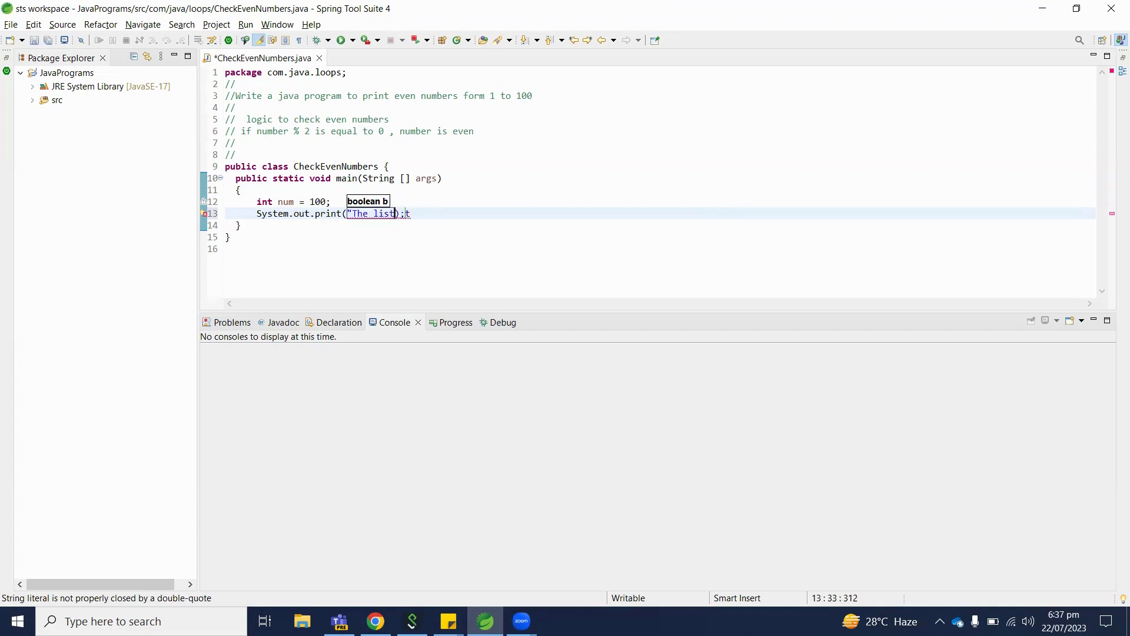
pyautogui.write('of even nu')
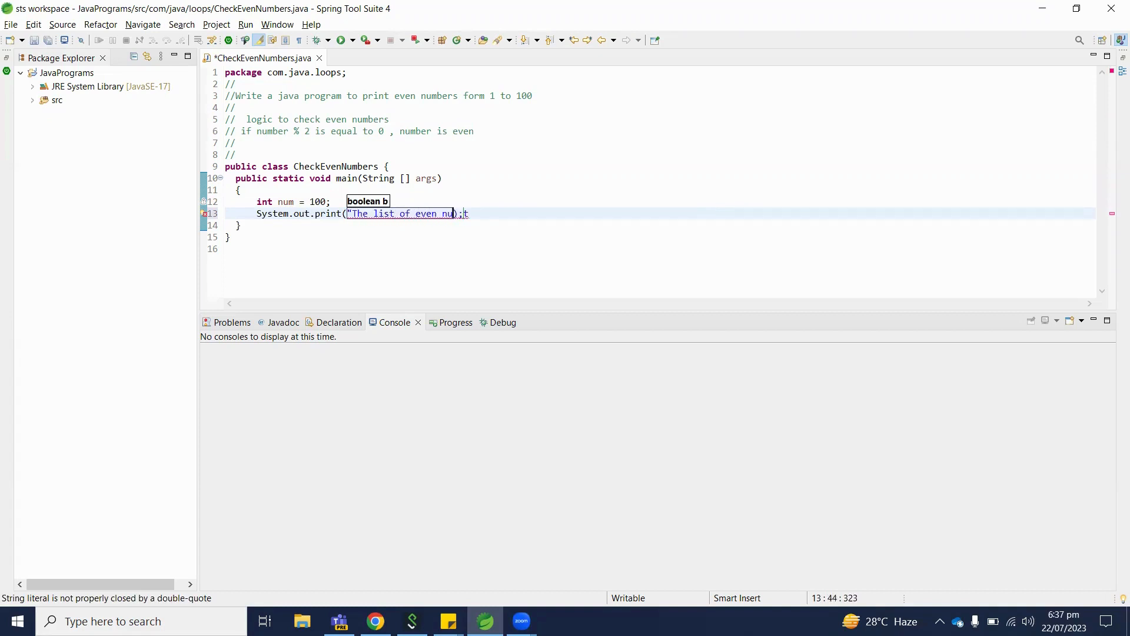
pyautogui.write('mbers')
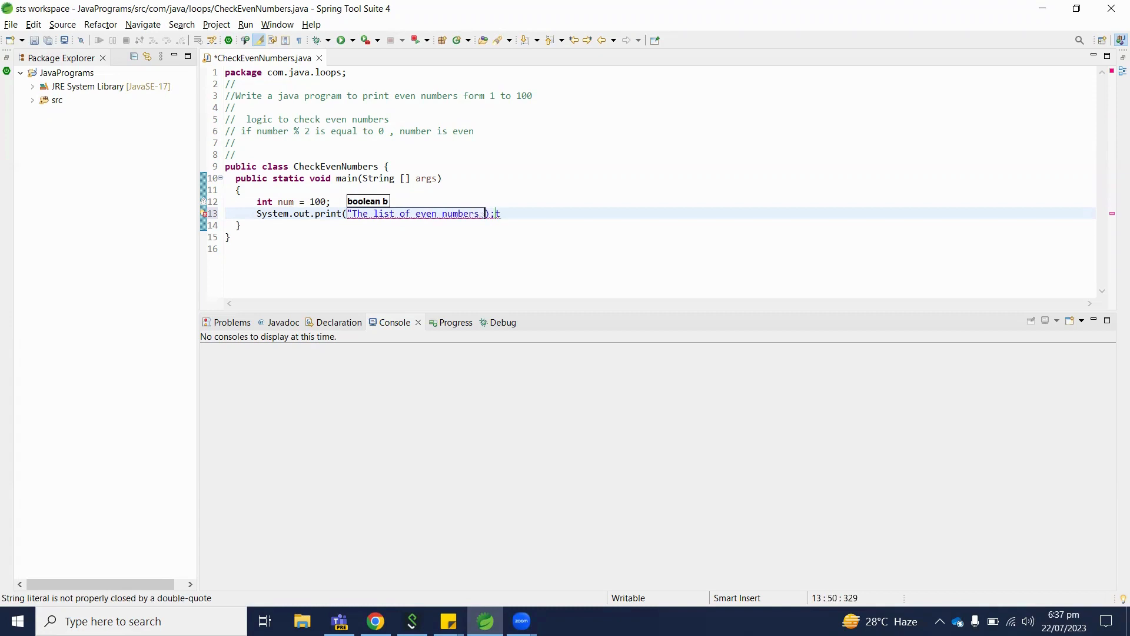
pyautogui.write('from 1')
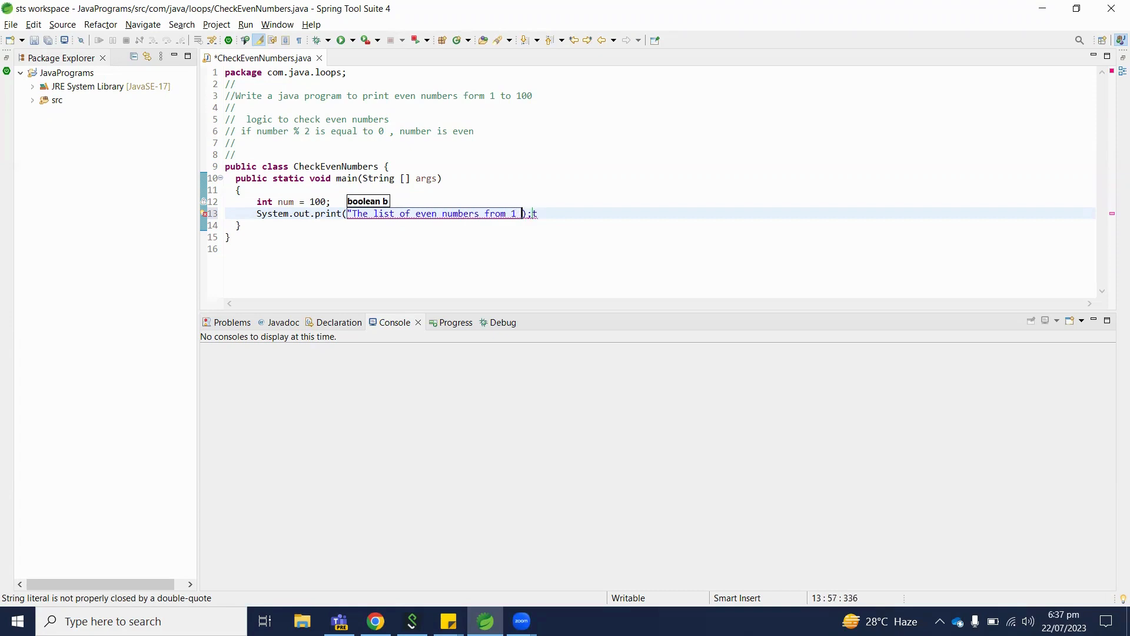
pyautogui.write('to')
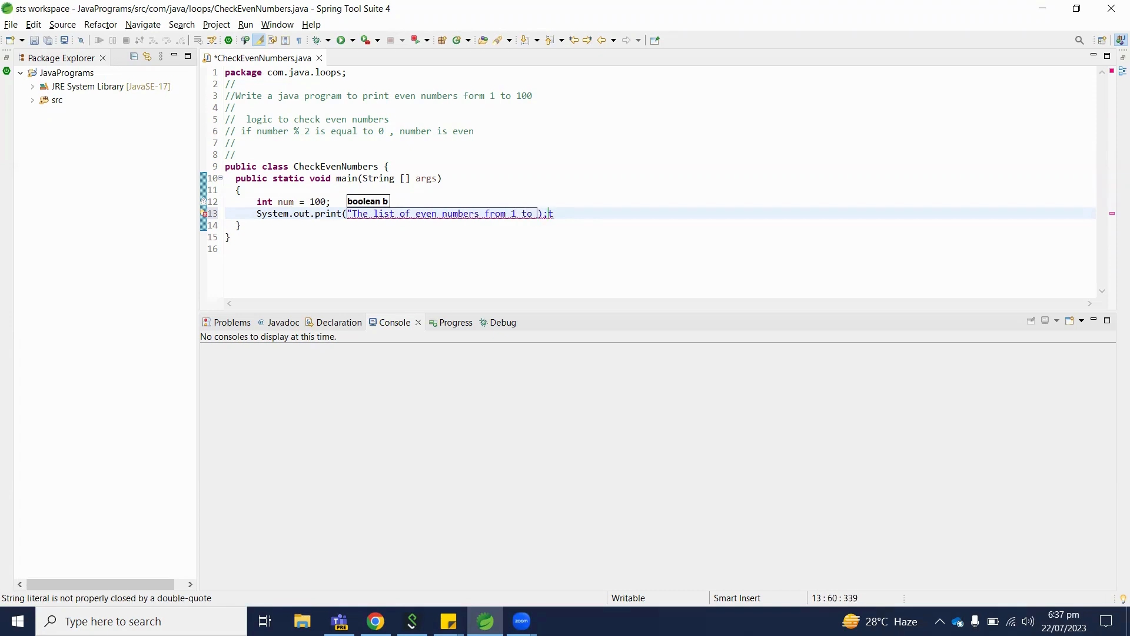
pyautogui.write('"+')
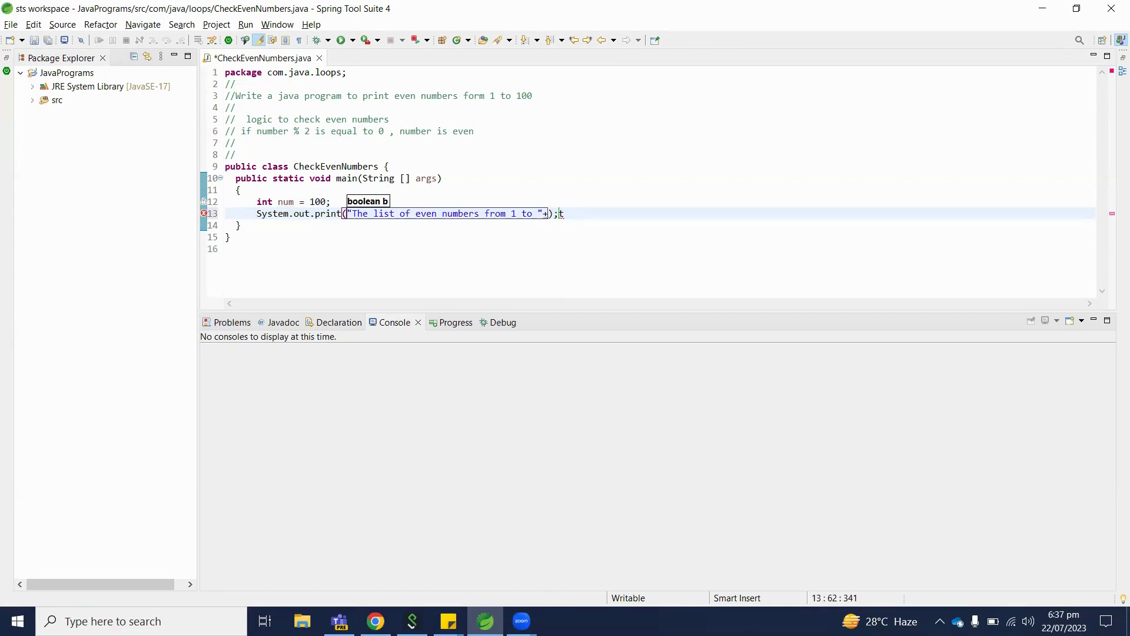
pyautogui.write('num')
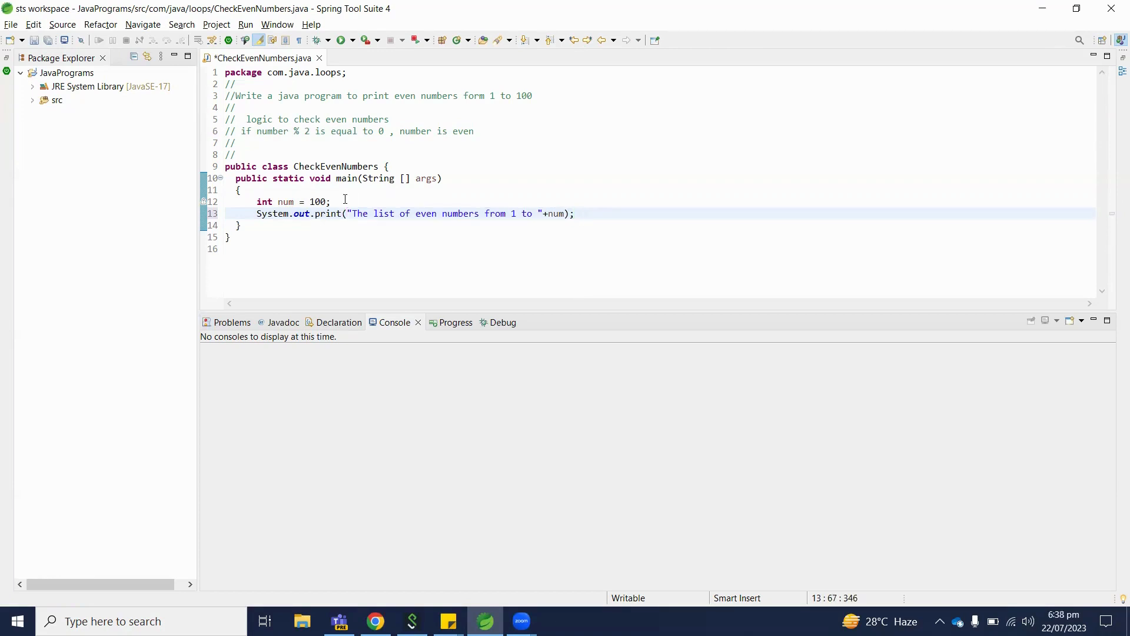
# Write the loop header for (int i =1; i<=num; i++) below the print line.
pyautogui.write('for')
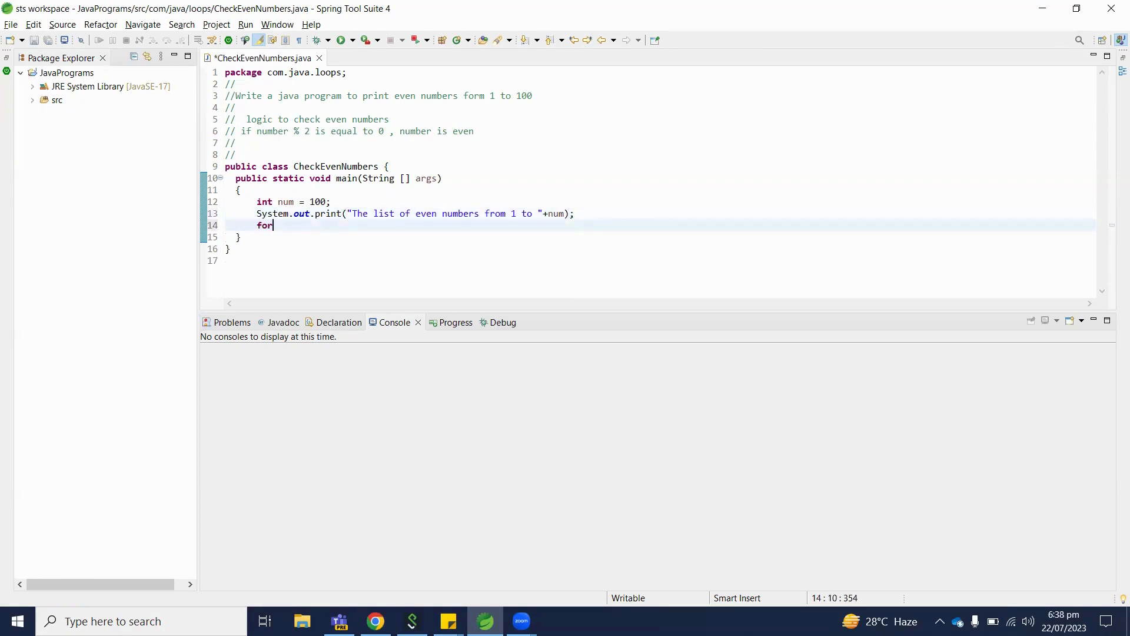
pyautogui.write('" "')
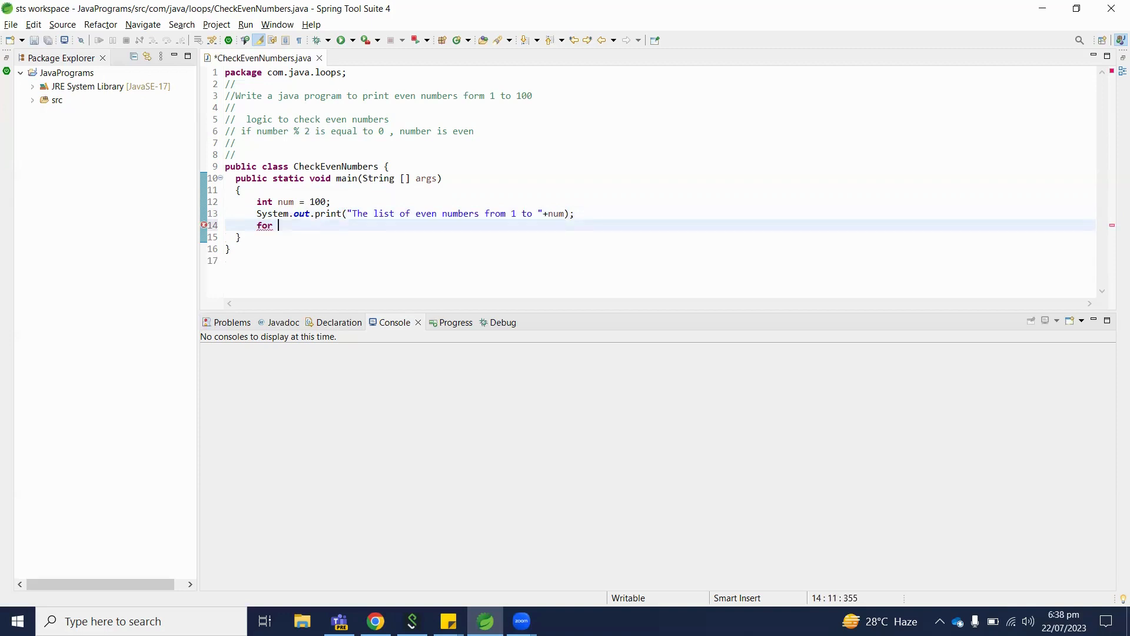
pyautogui.write('(int i )')
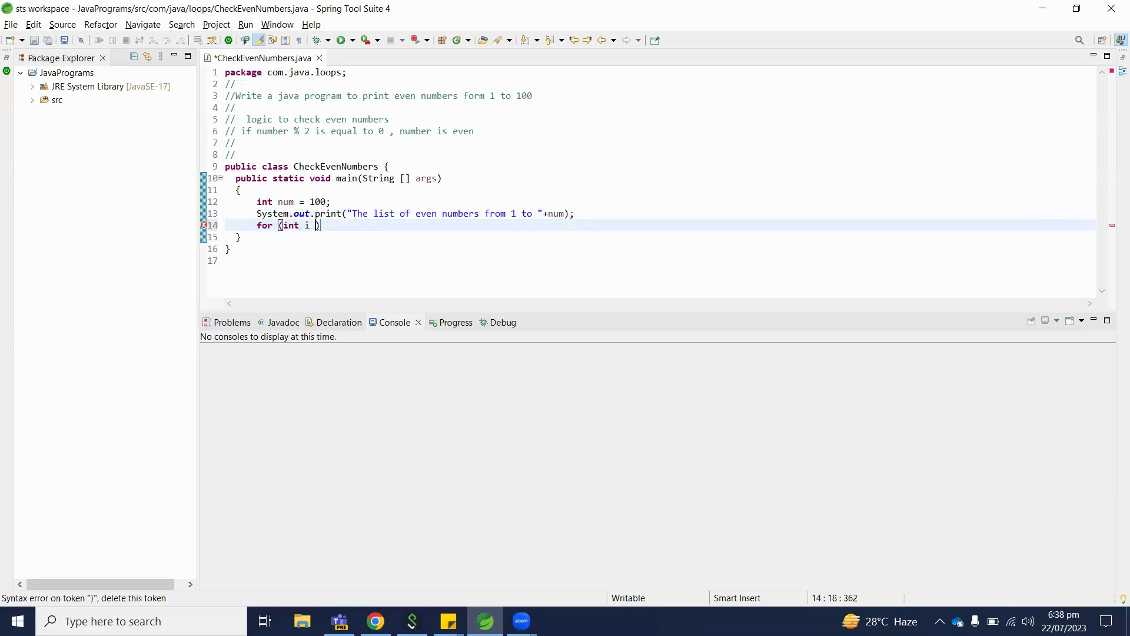
pyautogui.write('=1;')
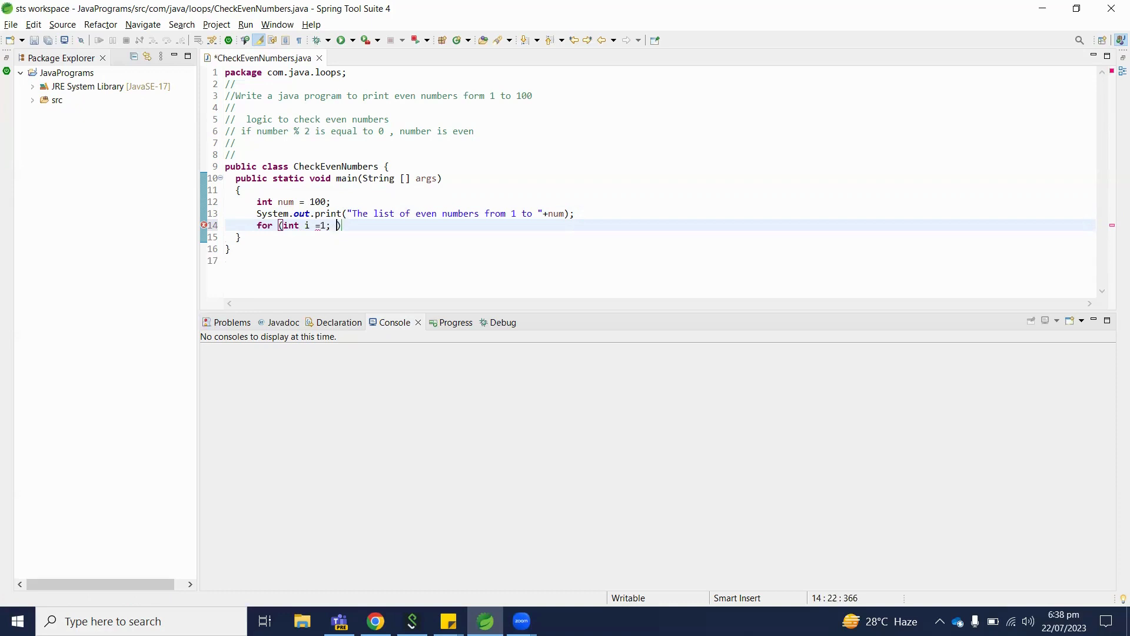
pyautogui.write('i<=num; i++')
pyautogui.write('{')
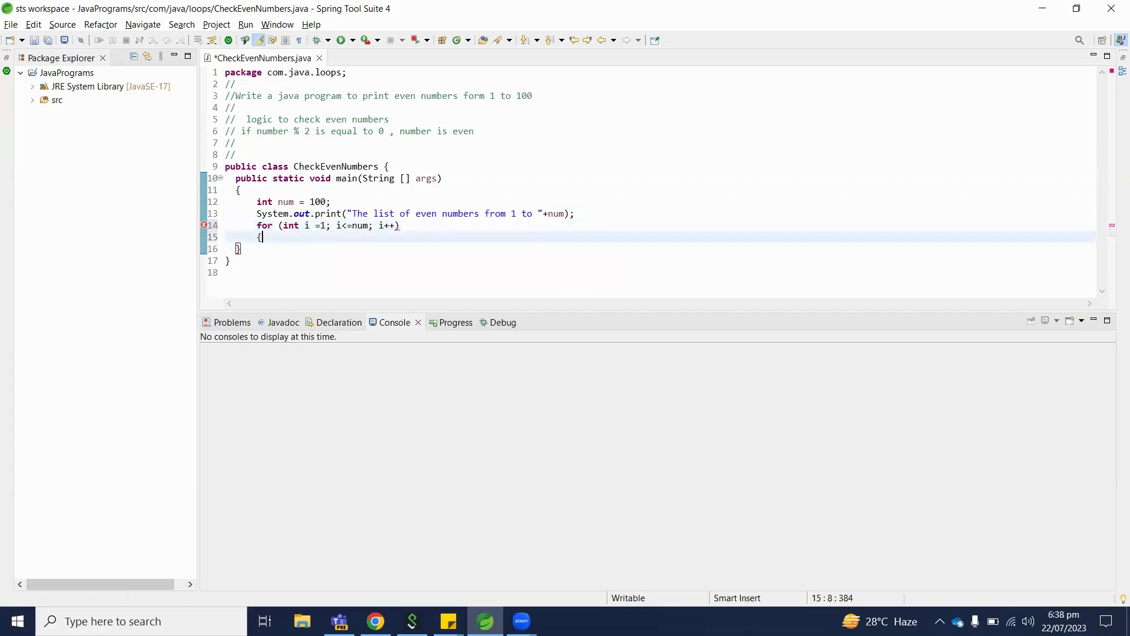
# Add if (i%2==0) with an opening brace inside the for loop.
pyautogui.write('if')
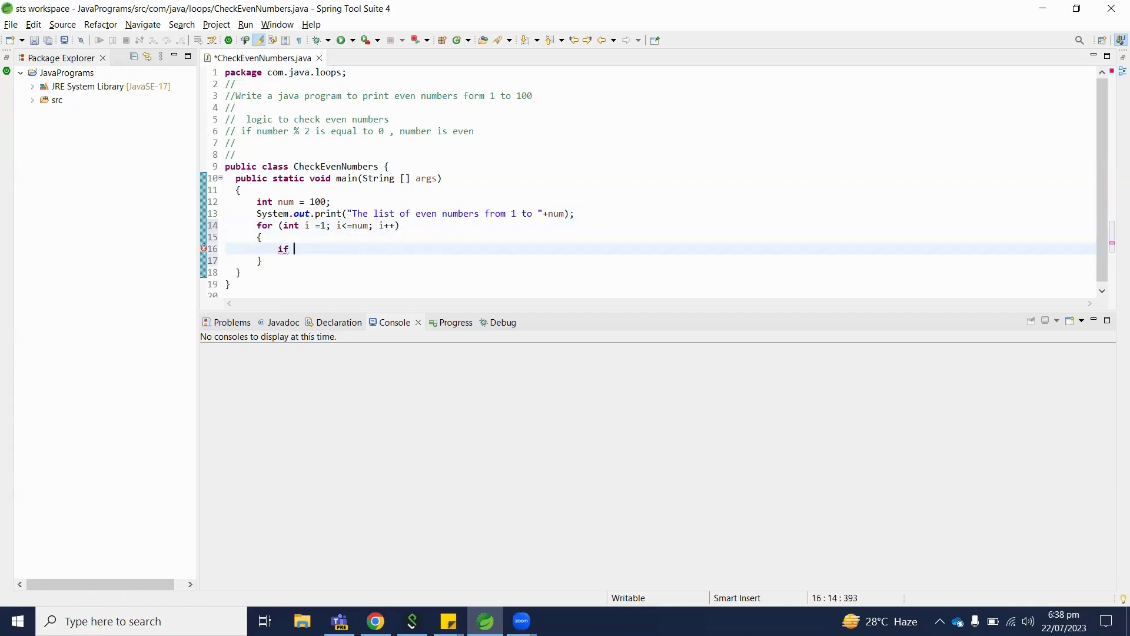
pyautogui.write('(')
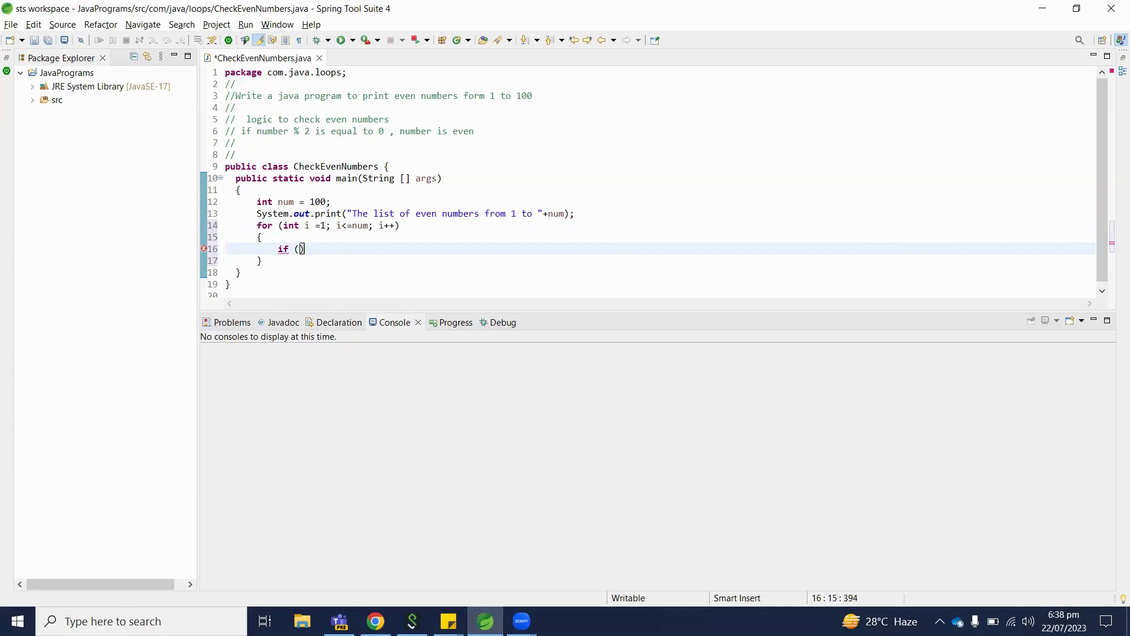
pyautogui.write('i')
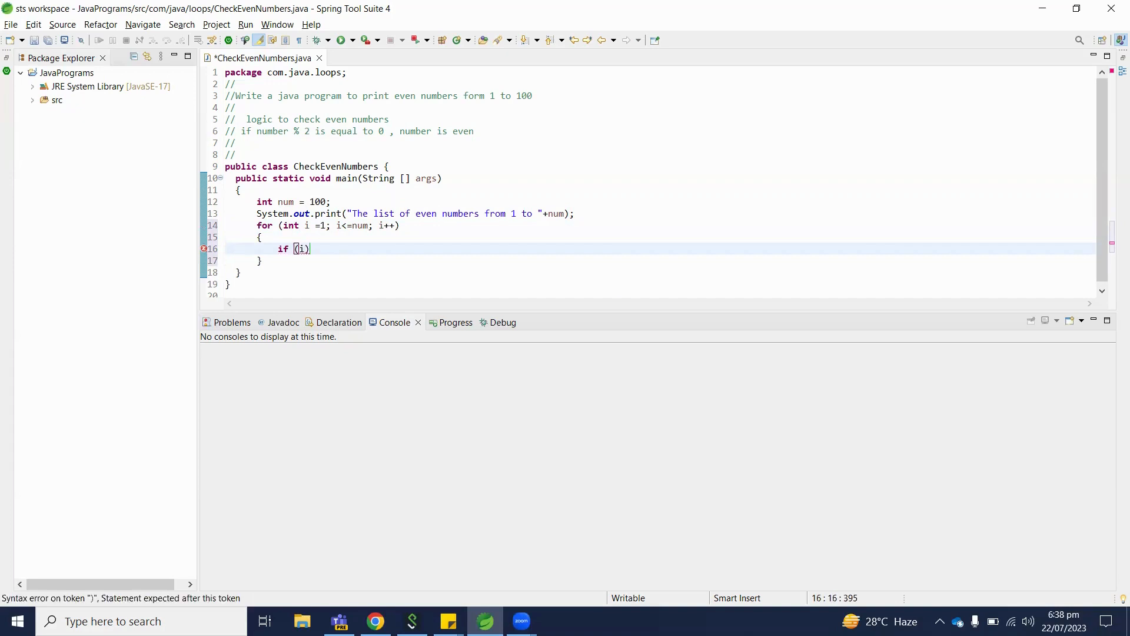
pyautogui.write('%2')
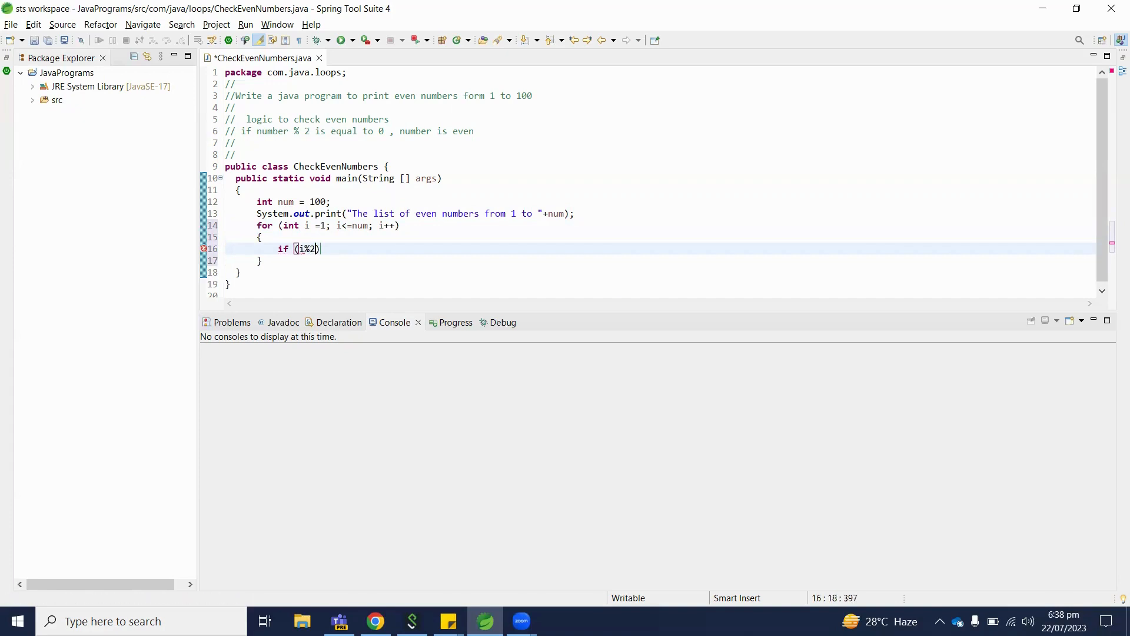
pyautogui.write('==0')
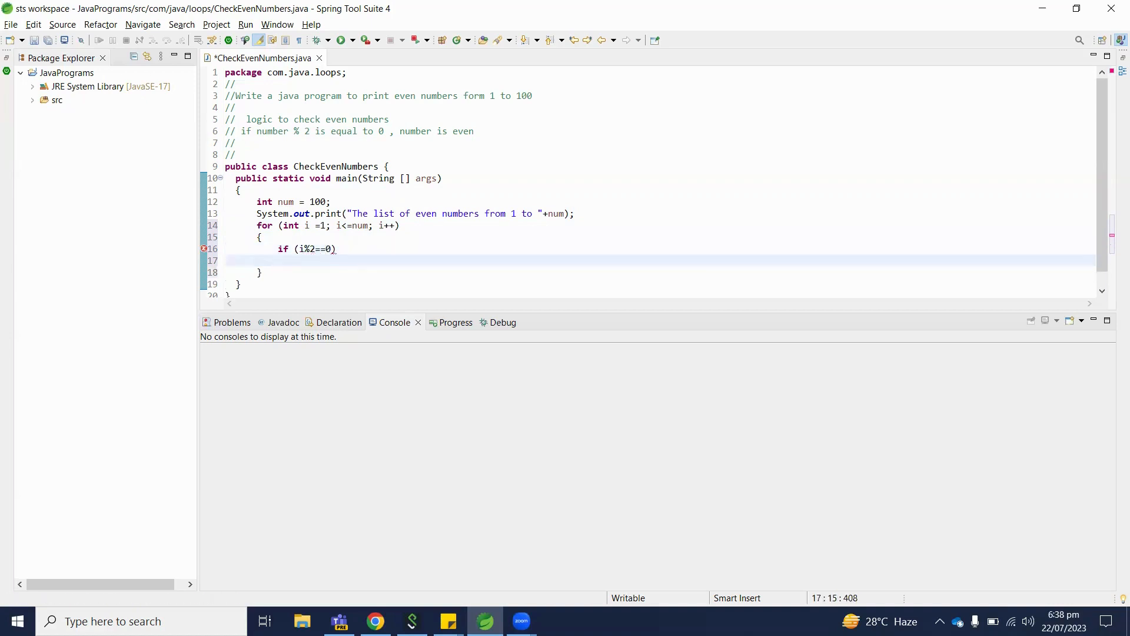
pyautogui.write('{')
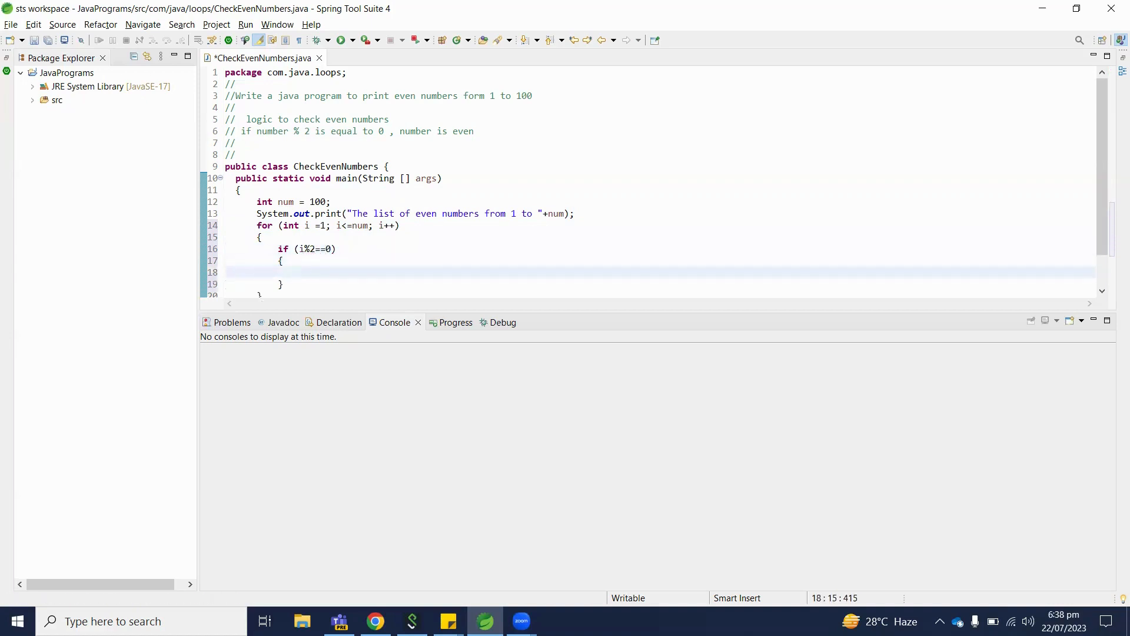
# Print each even i followed by ", " and add " " after num in the heading.
pyautogui.write('Sy')
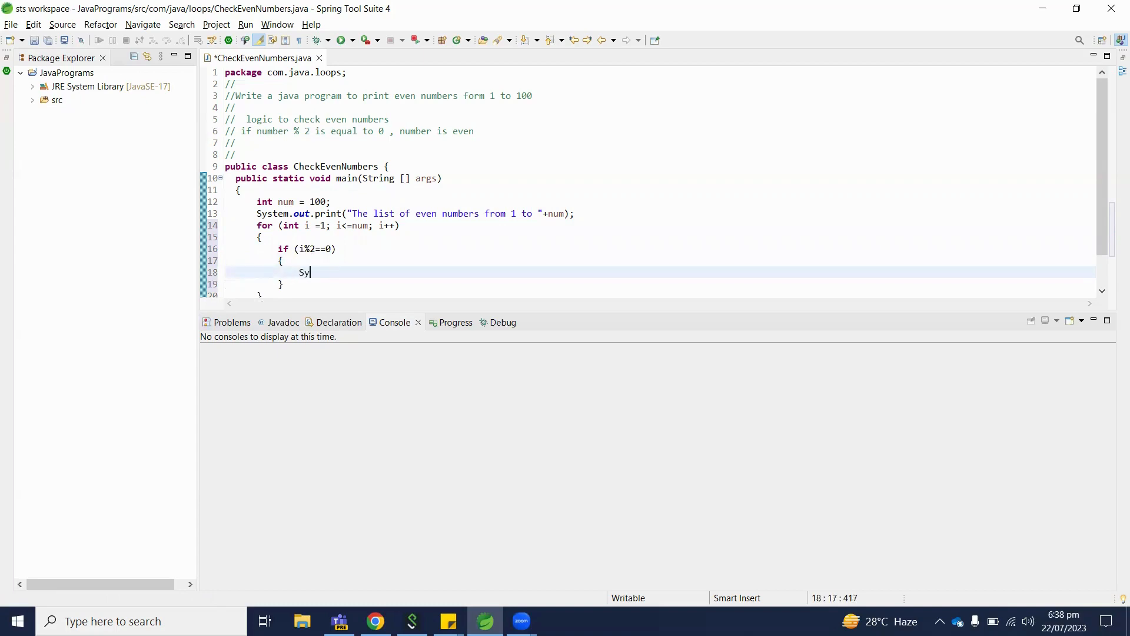
pyautogui.write('stem.out')
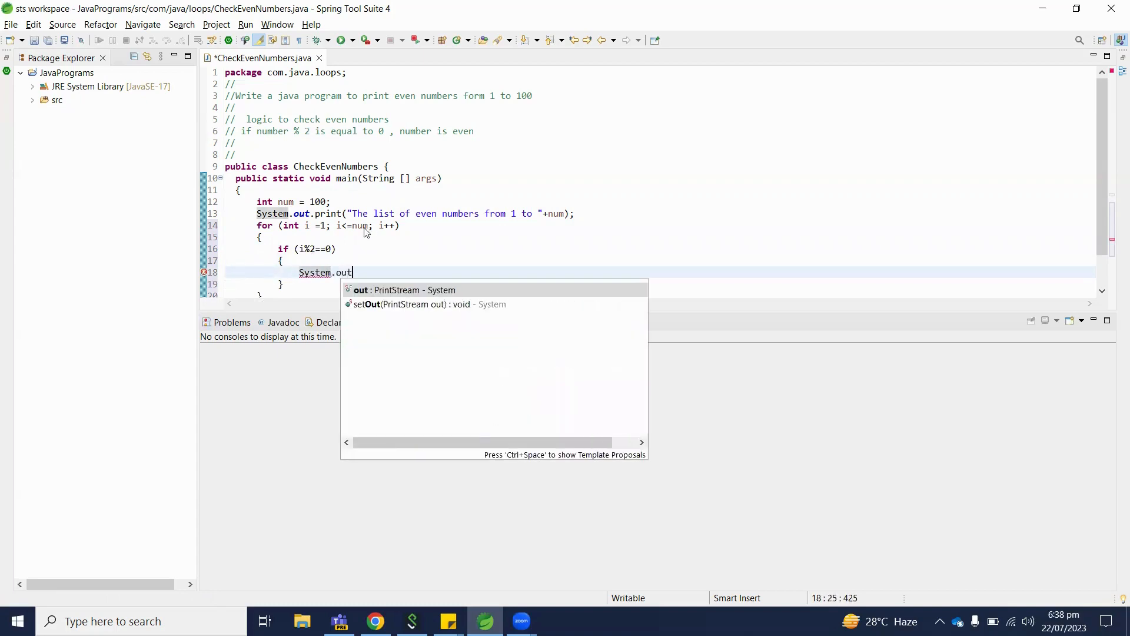
pyautogui.write('.p')
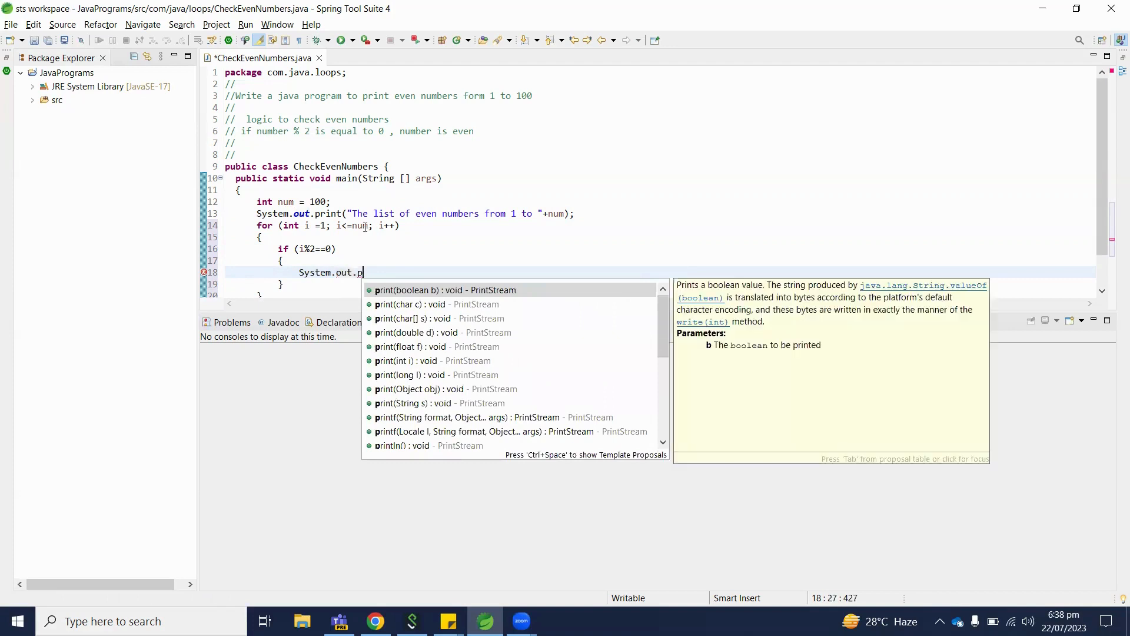
pyautogui.write('rint(");')
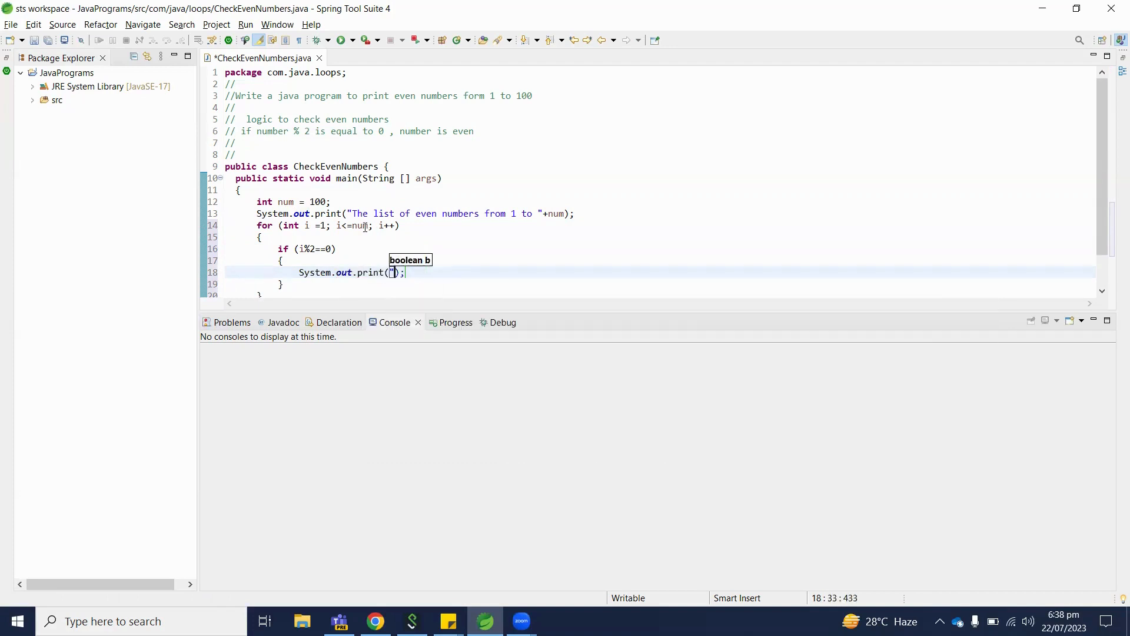
pyautogui.write('i')
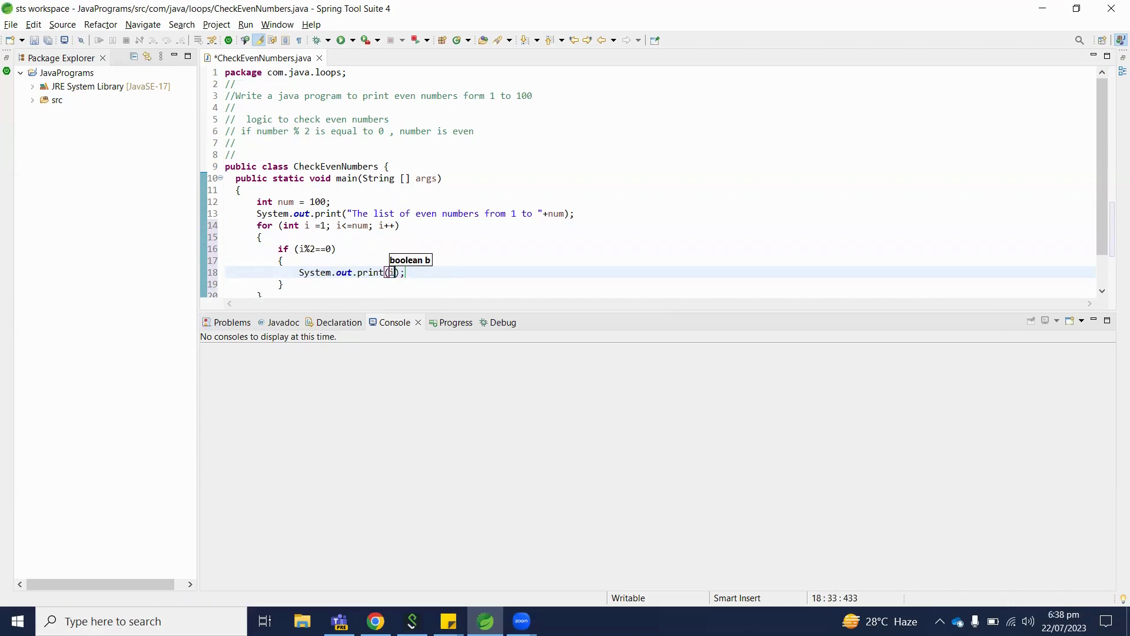
pyautogui.write('+""')
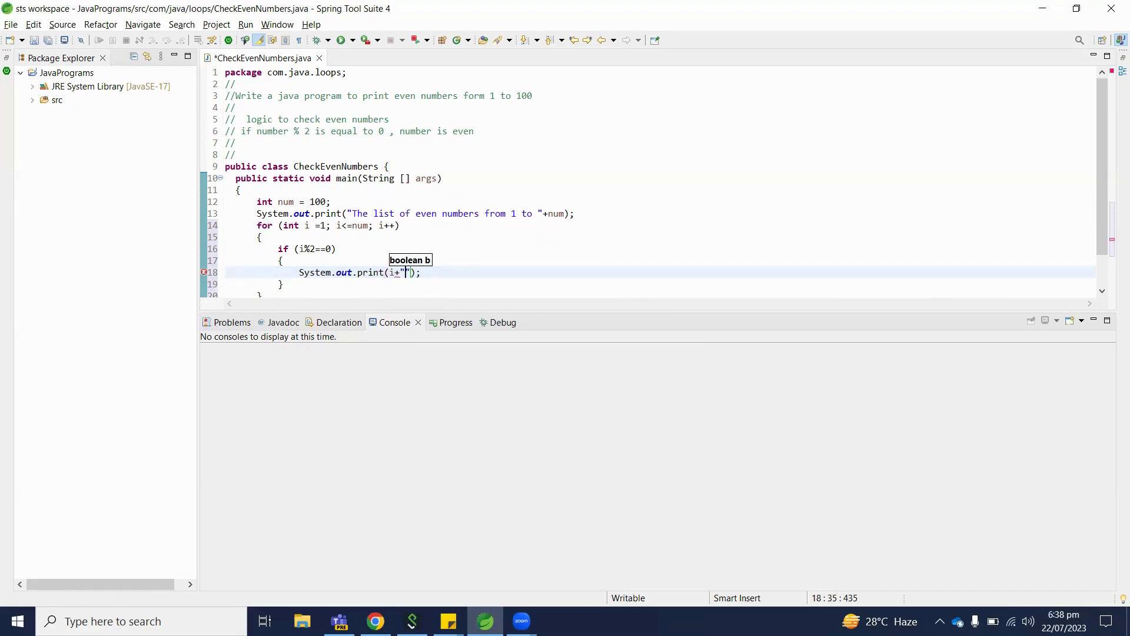
pyautogui.write('" "')
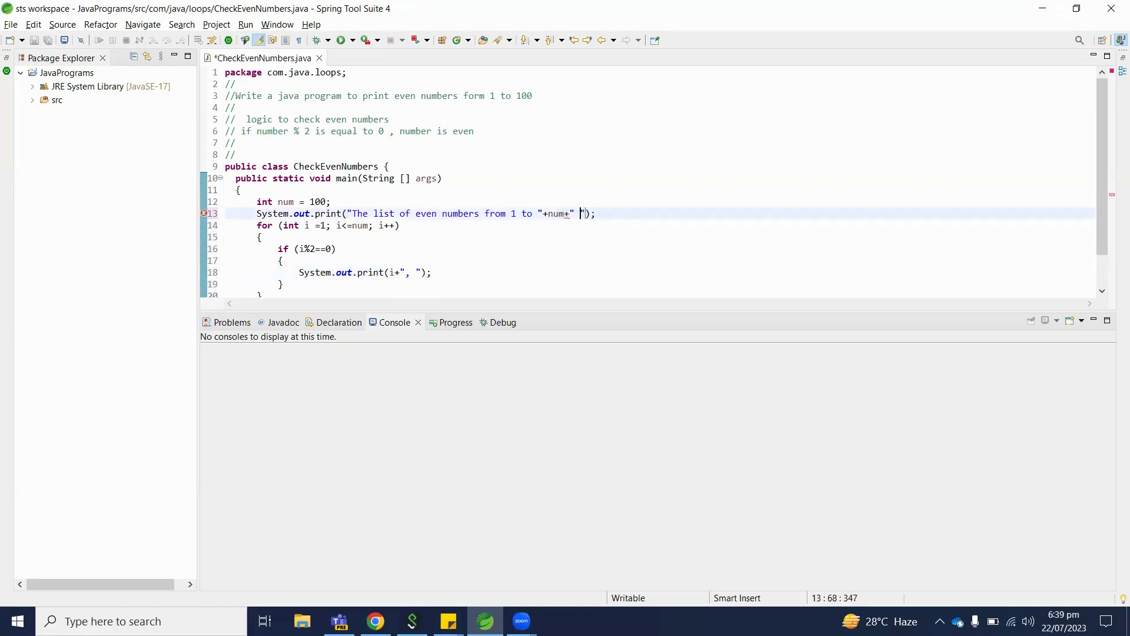
# Save CheckEvenNumbers with the heading print ending in +num+" : ".
pyautogui.press('ctrl+s')
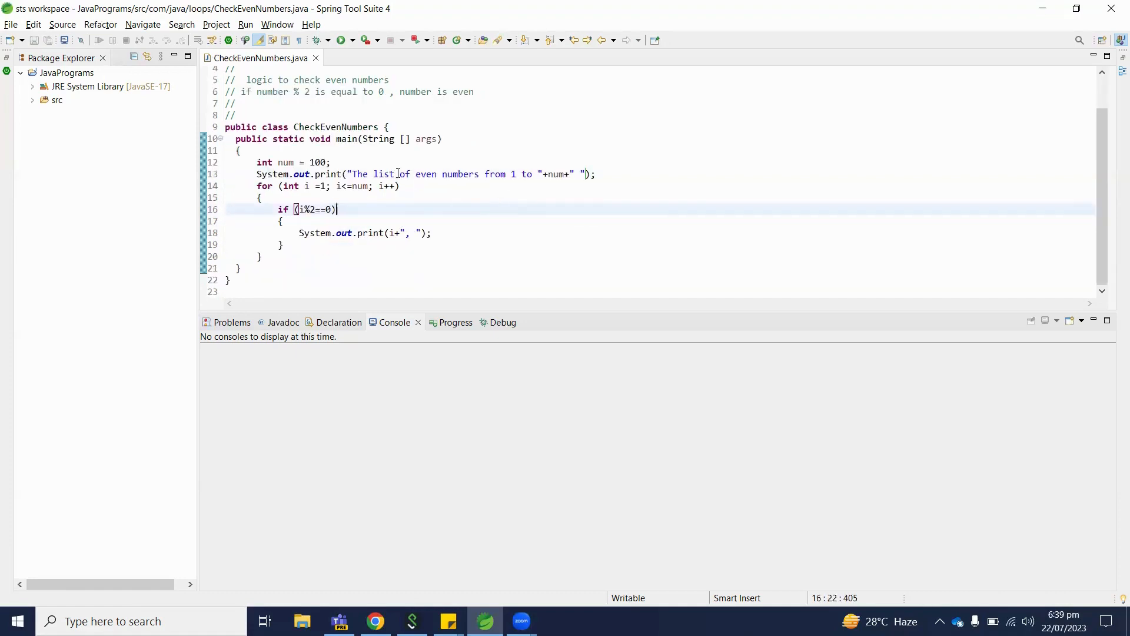
pyautogui.doubleClick(459, 173)
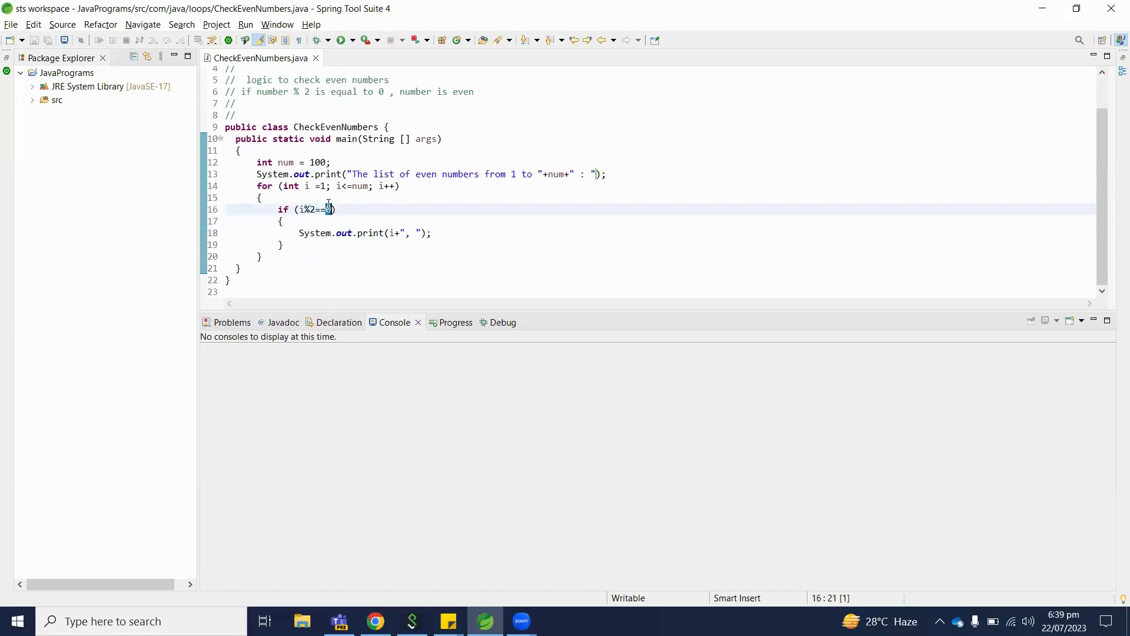
pyautogui.click(366, 233)
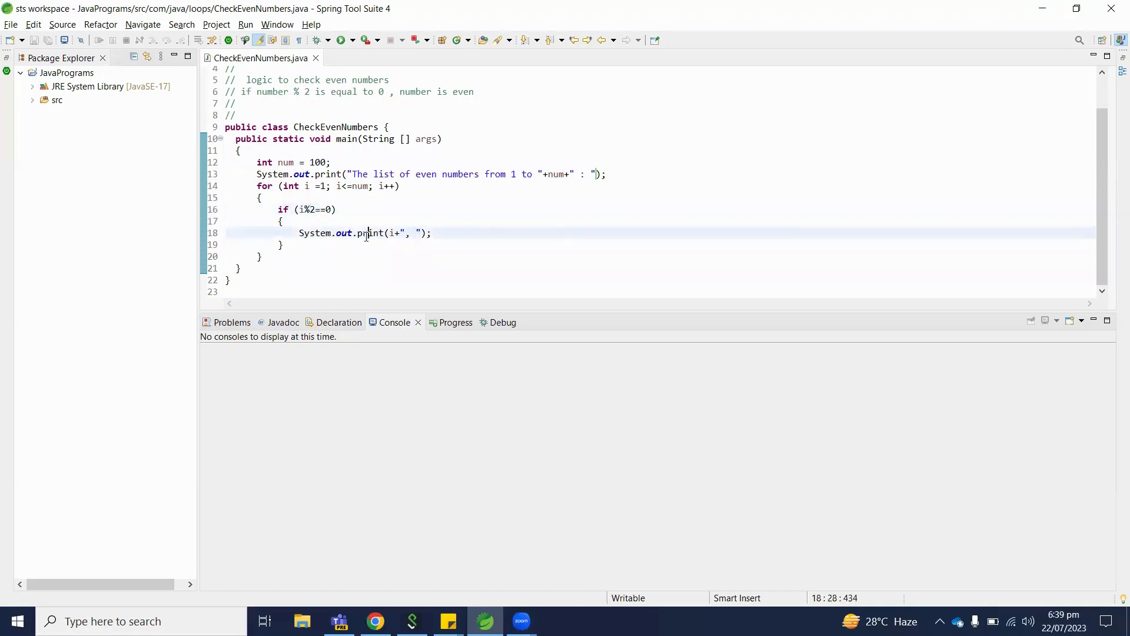
pyautogui.click(326, 244)
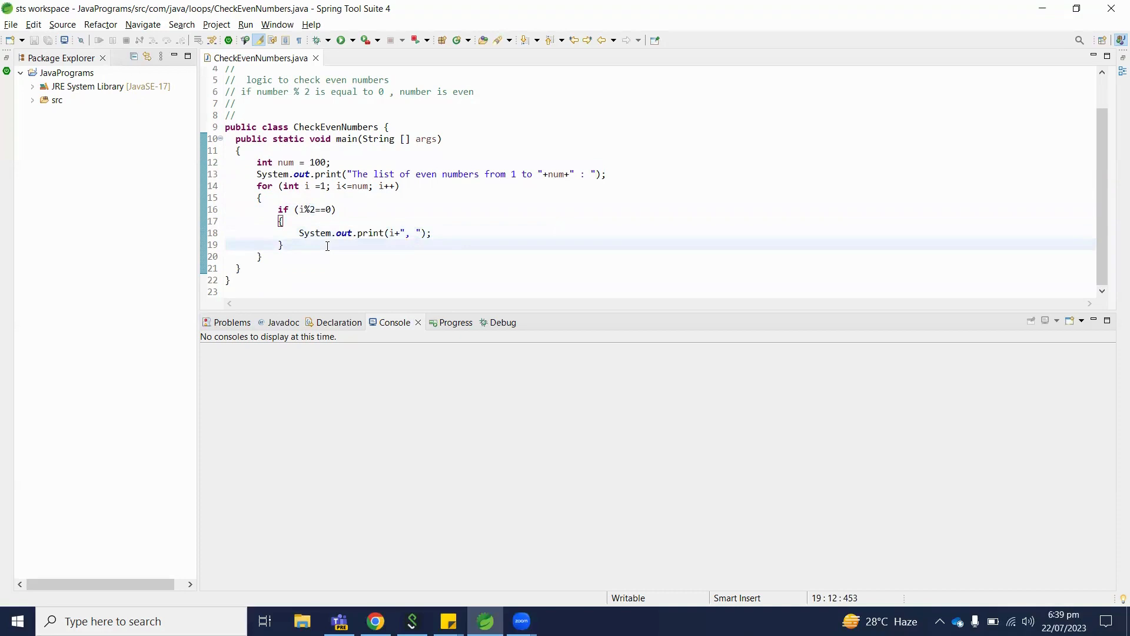
# Run CheckEvenNumbers as a Java Application from the editor context menu.
pyautogui.rightClick(328, 245)
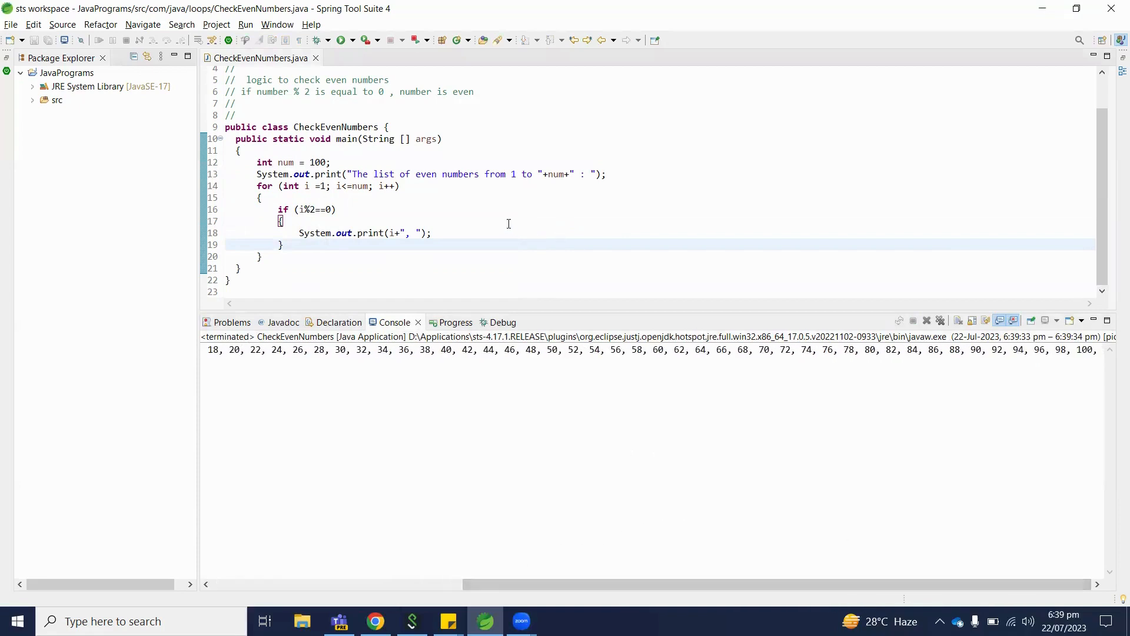
pyautogui.click(281, 221)
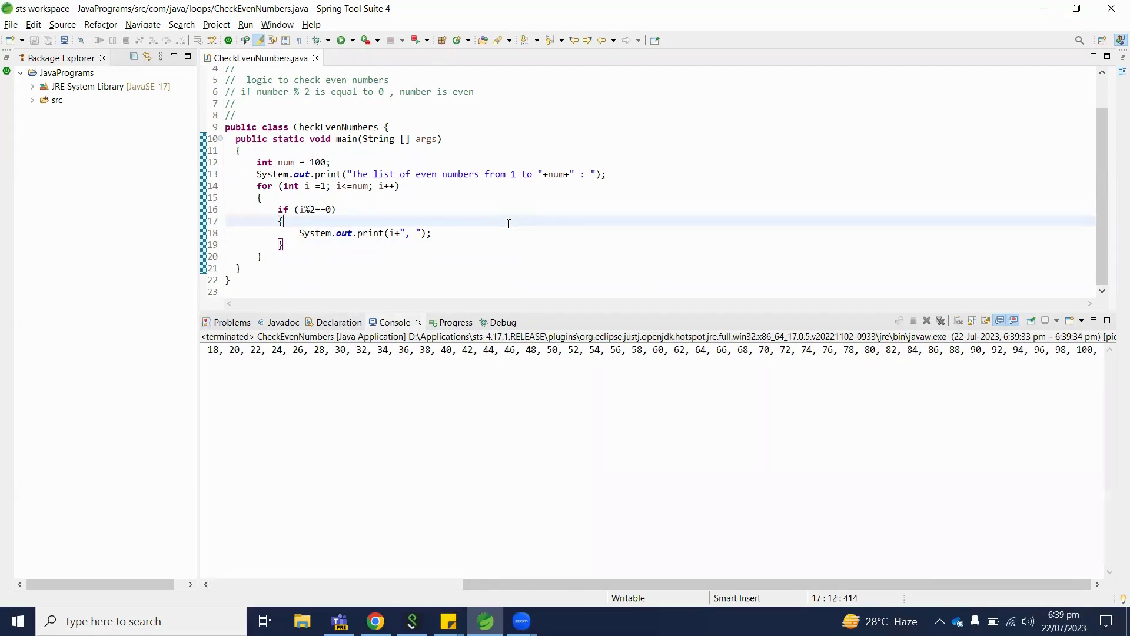
pyautogui.moveTo(494, 322)
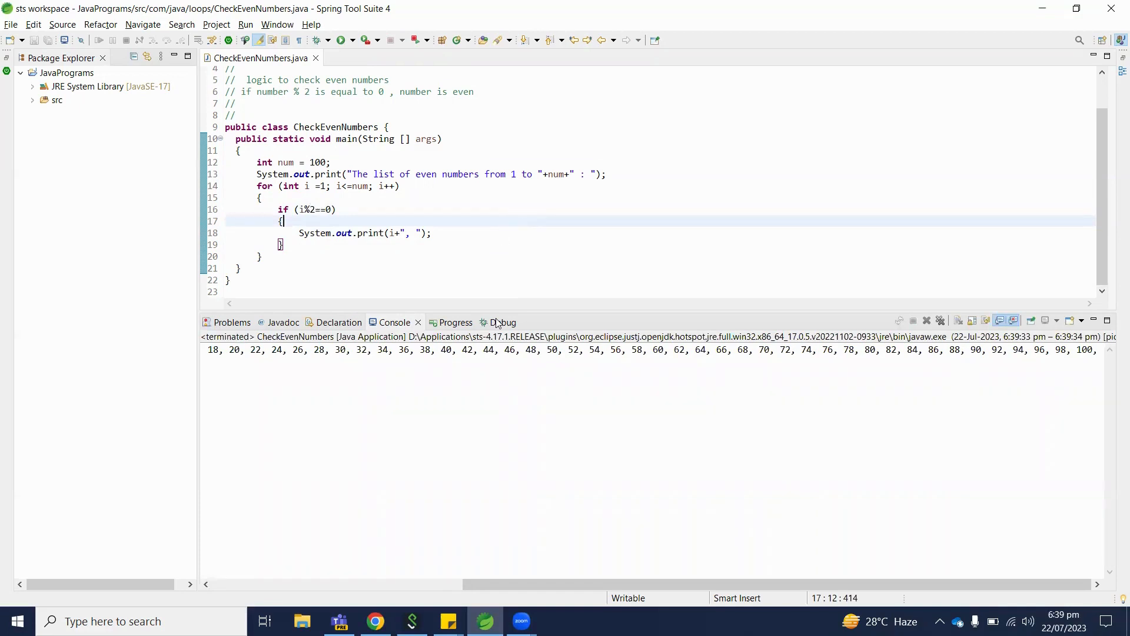